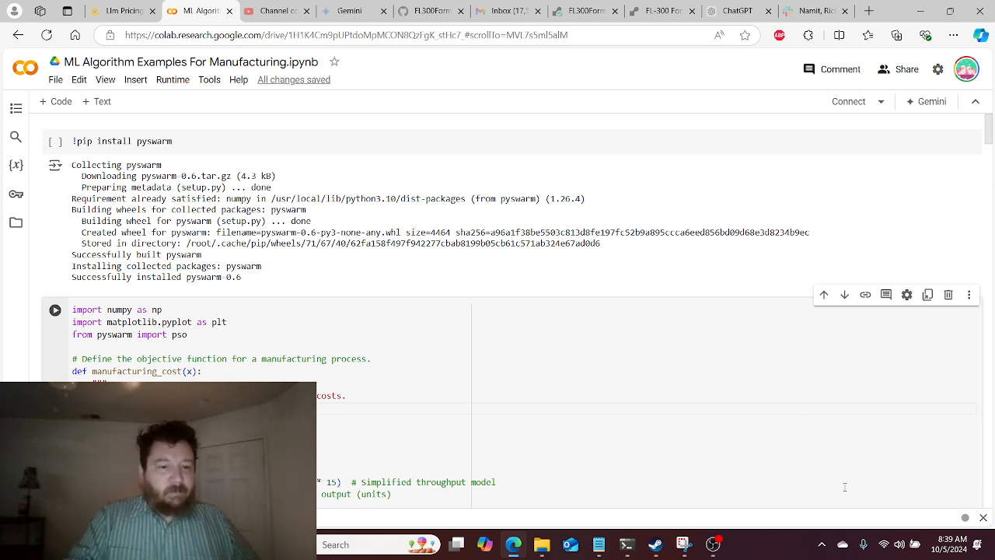
mouse_move(821, 468)
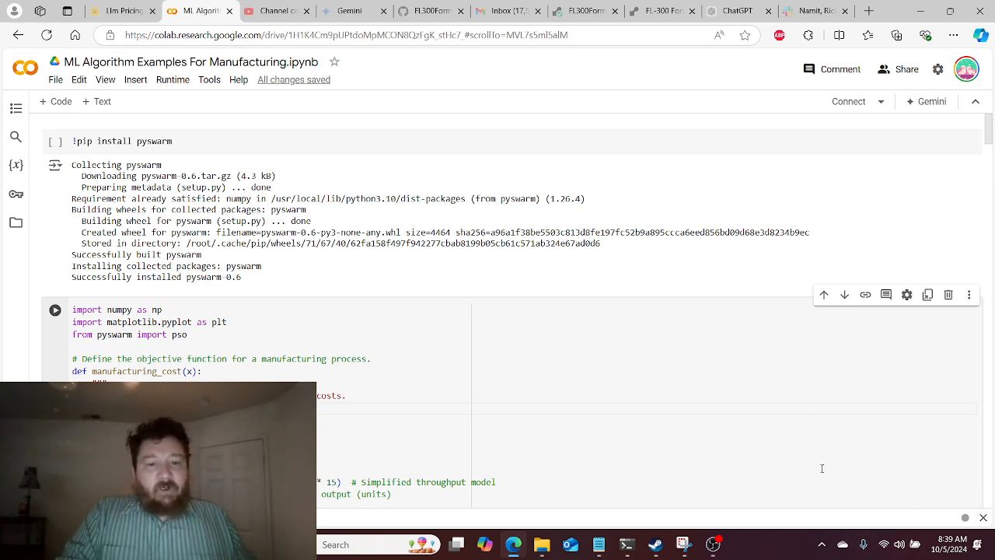
- Scroll down through the Monte Carlo inventory simulation code to its histogram output
scroll("down", 3)
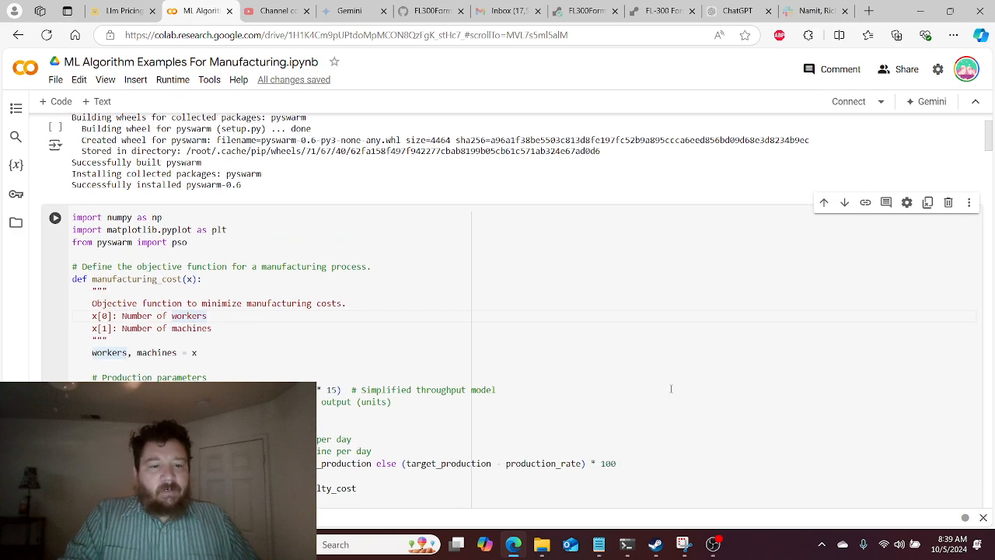
scroll("down", 3)
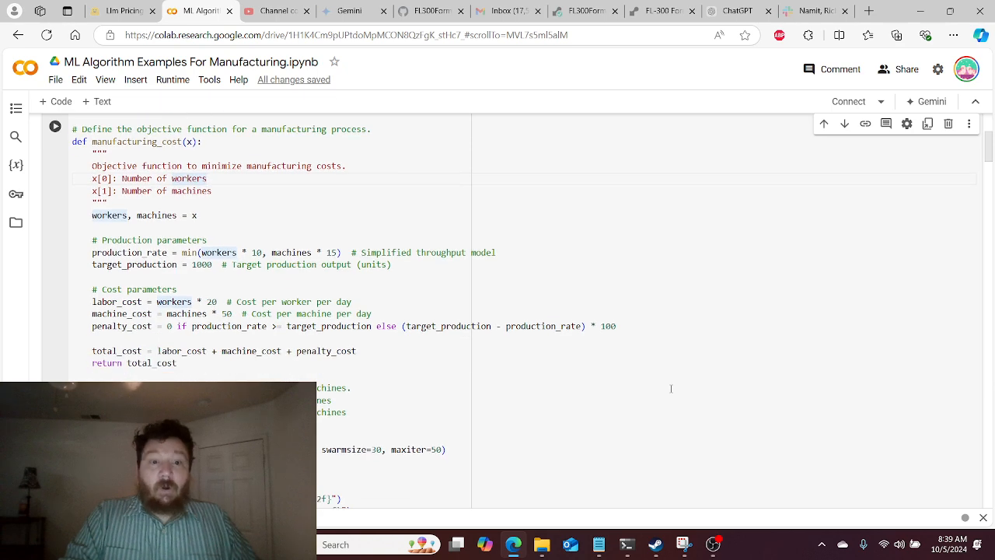
scroll("down", 3)
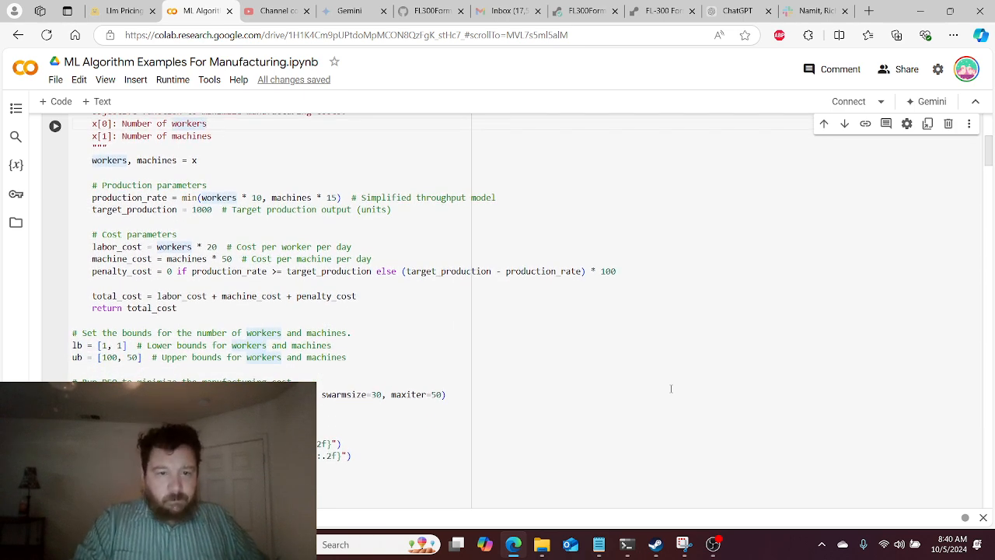
scroll("up", 3)
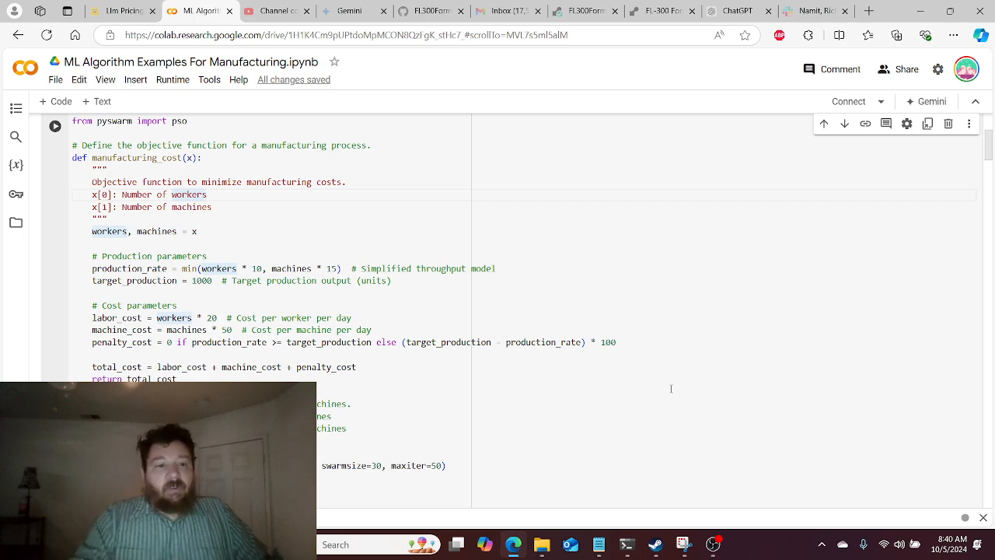
scroll("down", 3)
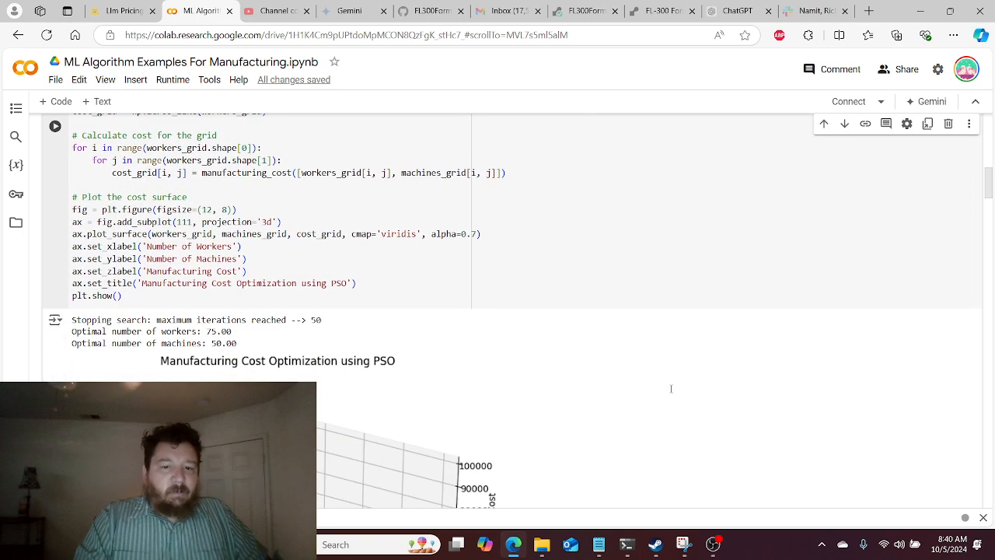
scroll("up", 3)
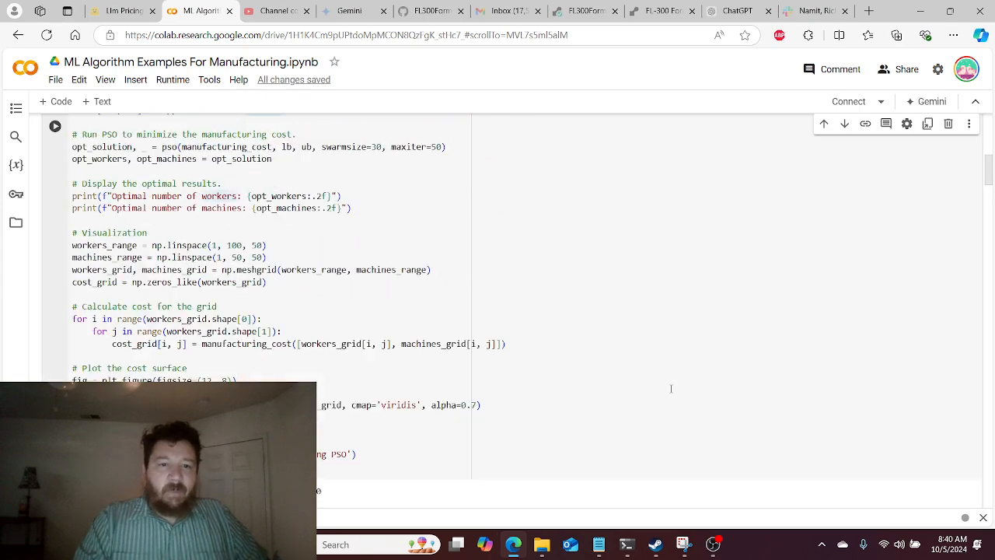
scroll("up", 3)
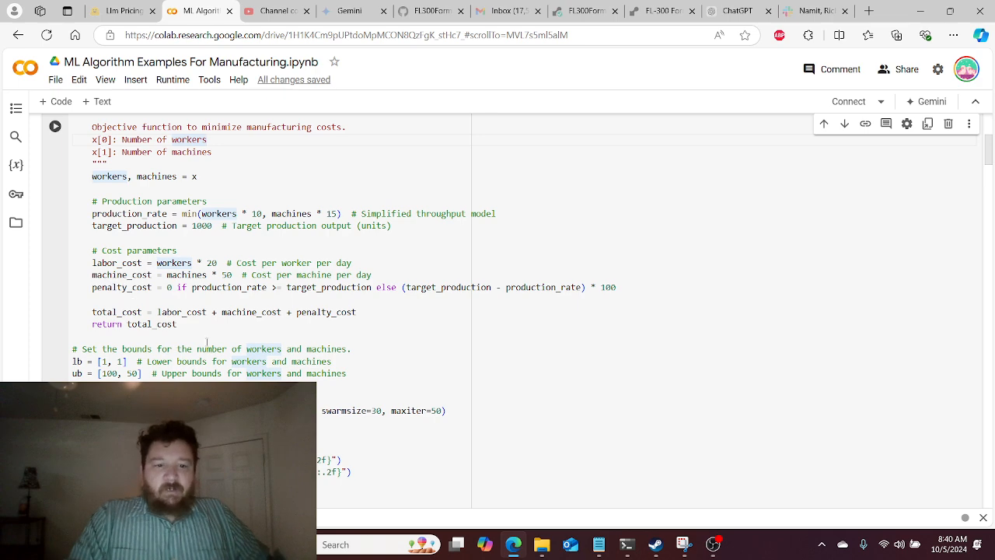
scroll("down", 3)
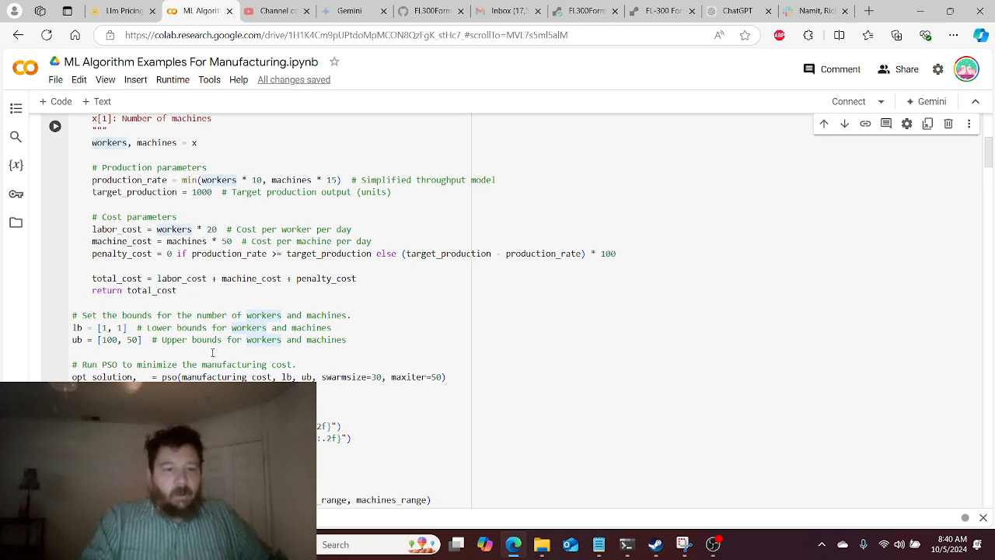
left_click(56, 126)
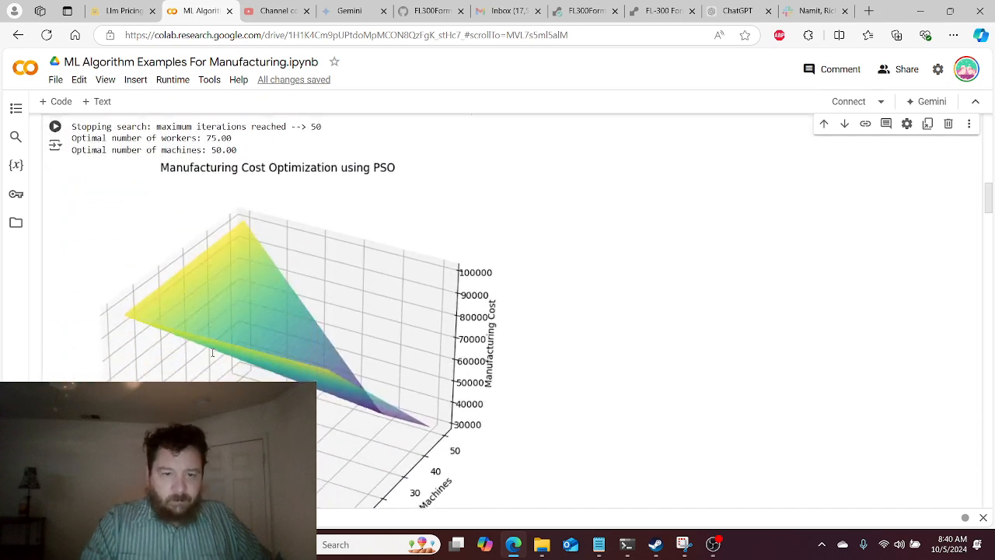
scroll("down", 3)
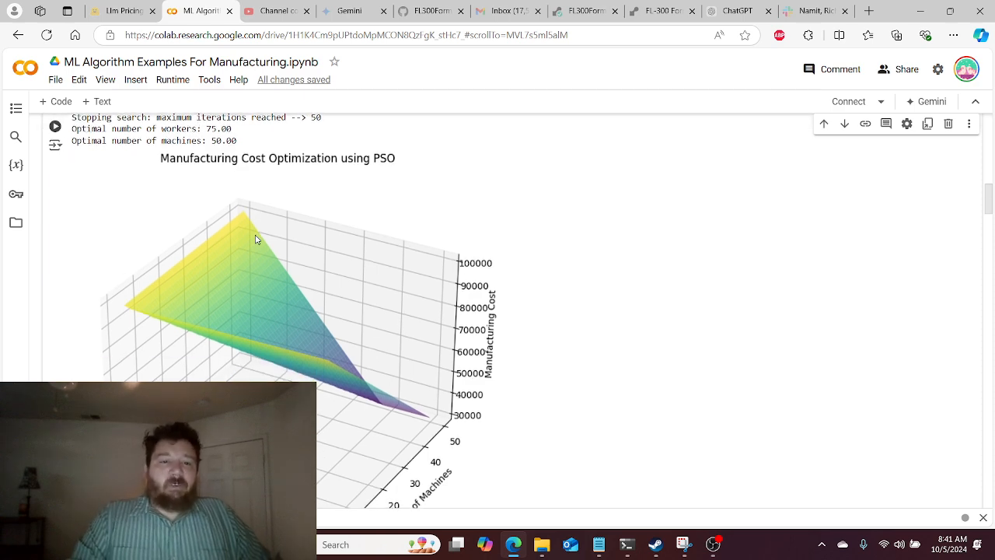
scroll("down", 3)
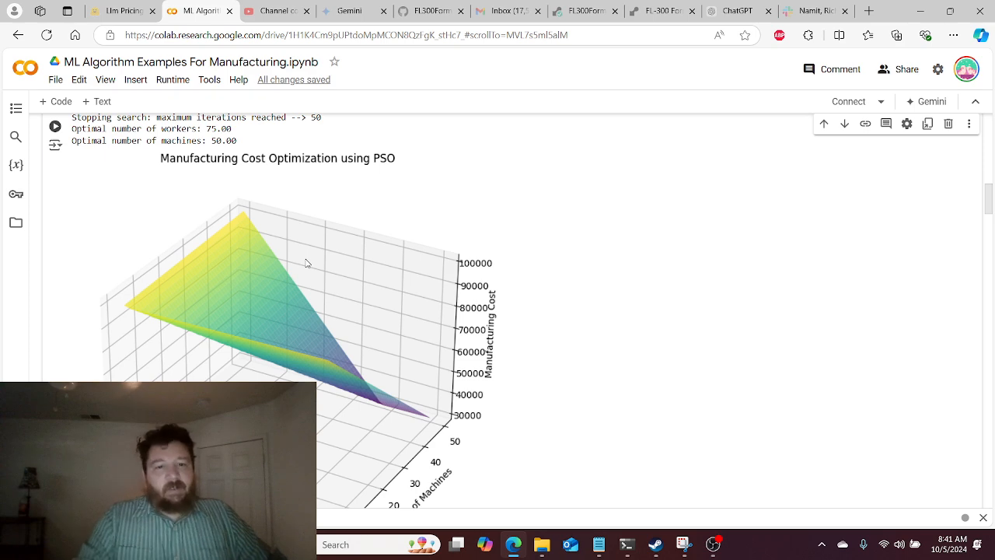
scroll("down", 3)
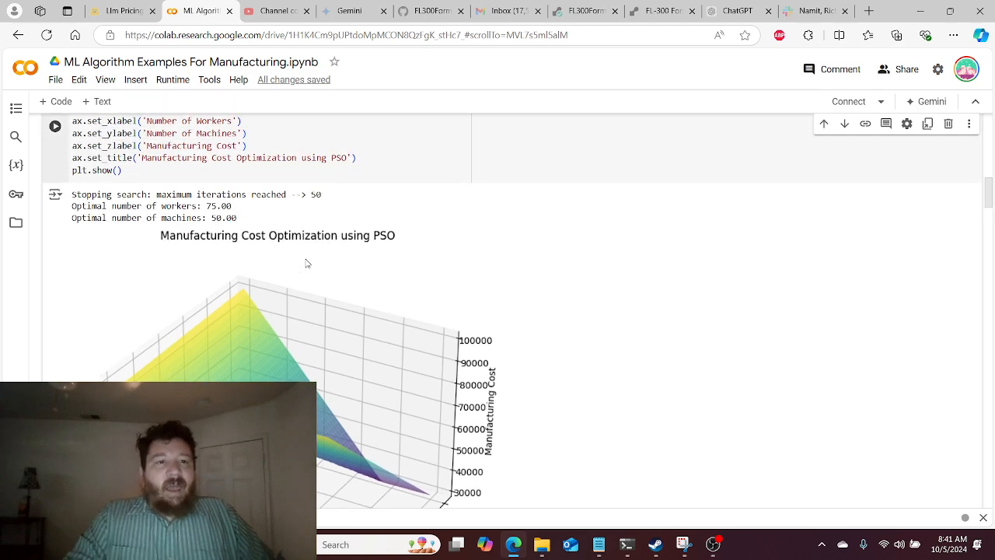
- Scroll back over the simulation code and return to the wait-time and shelf-time histograms
scroll("up", 3)
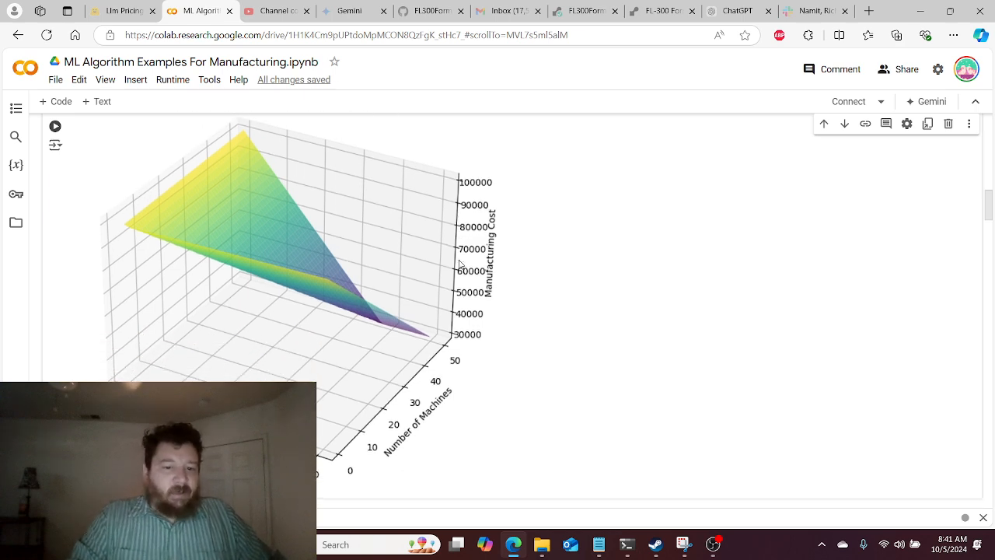
scroll("up", 3)
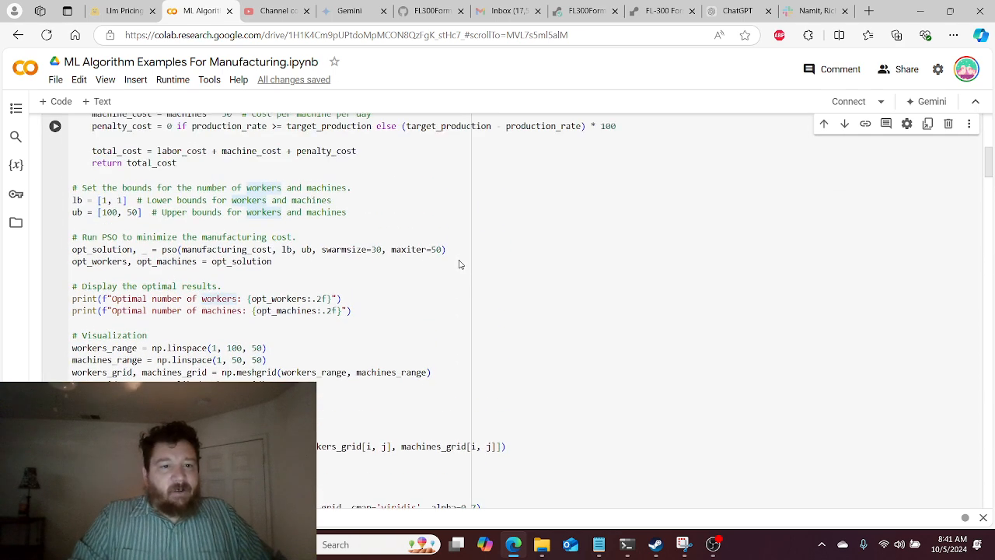
scroll("up", 3)
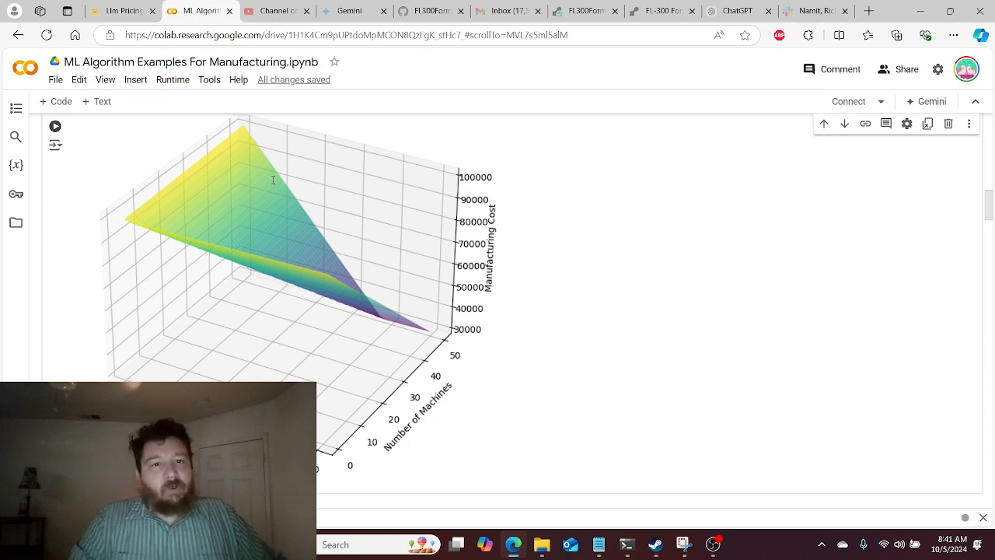
scroll("down", 3)
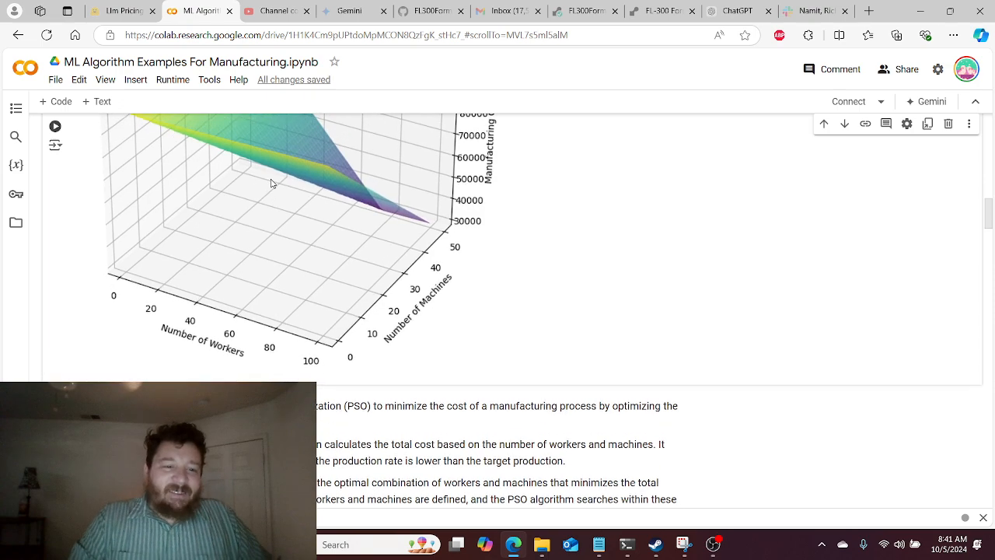
scroll("down", 3)
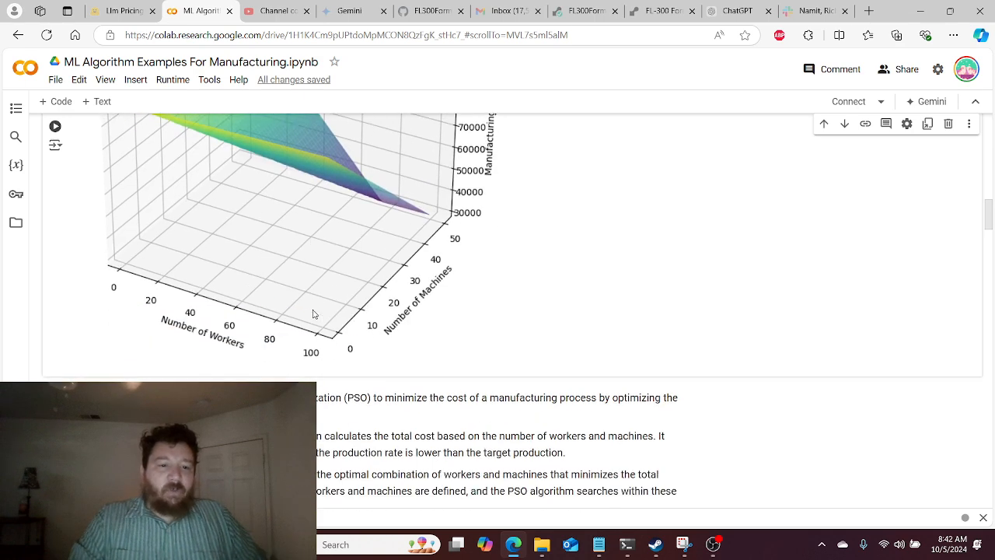
scroll("down", 3)
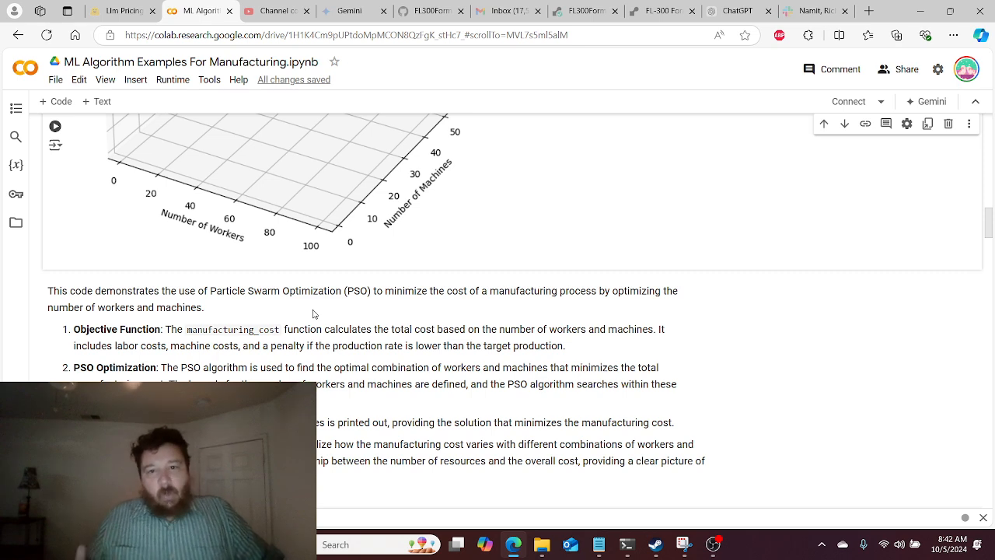
scroll("up", 3)
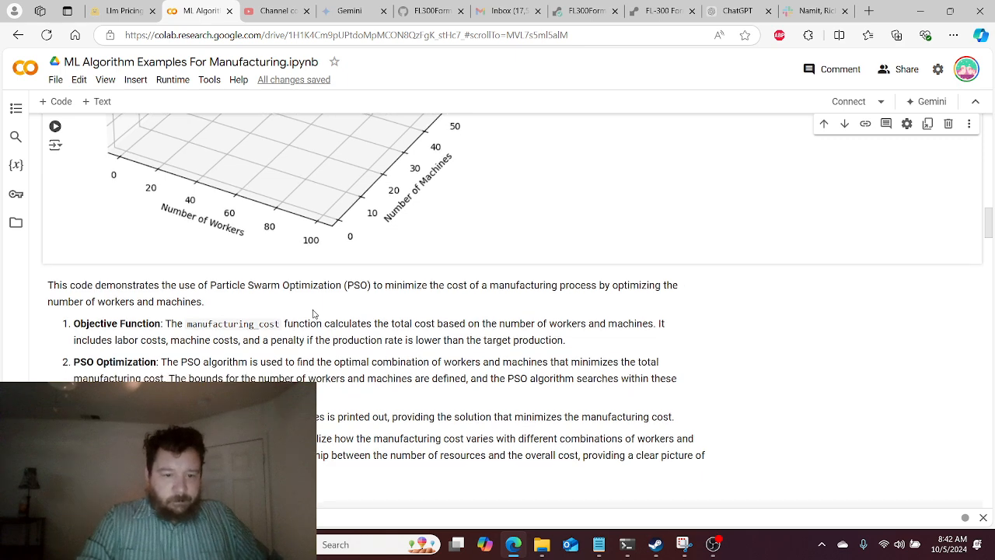
scroll("down", 3)
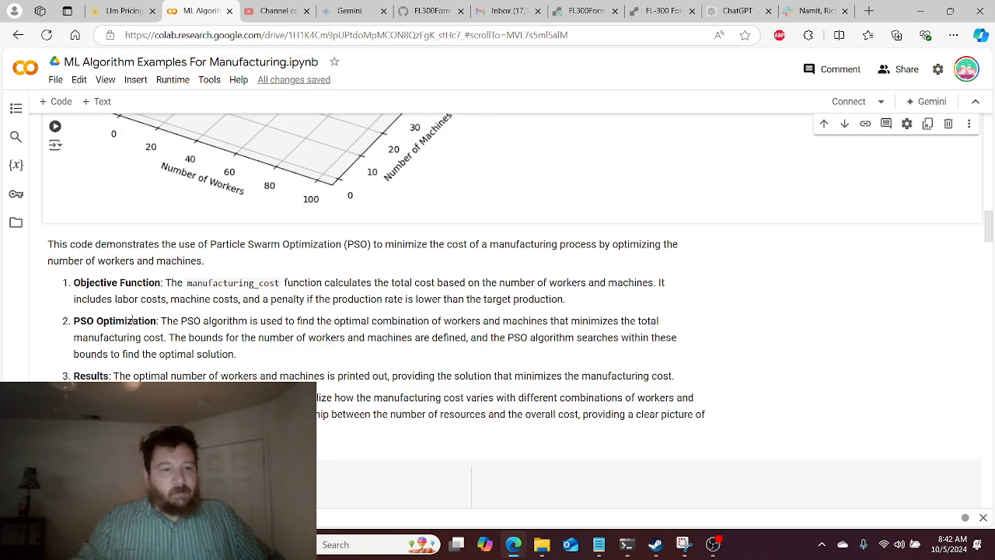
scroll("down", 3)
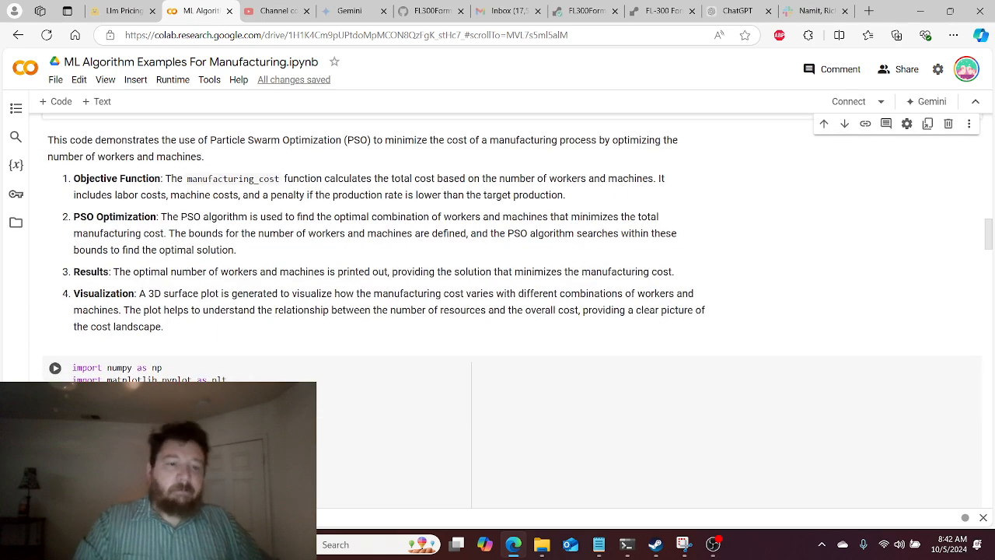
scroll("down", 3)
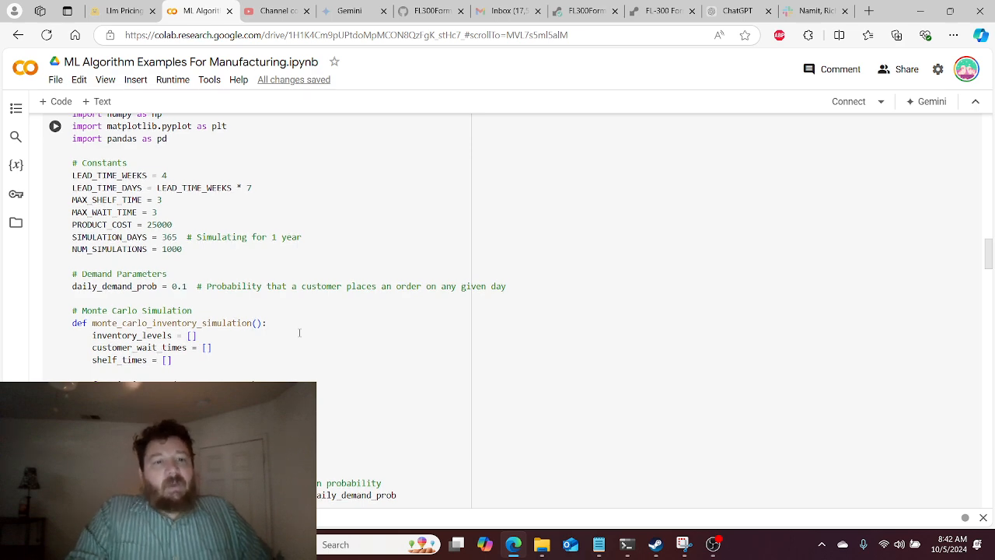
scroll("up", 3)
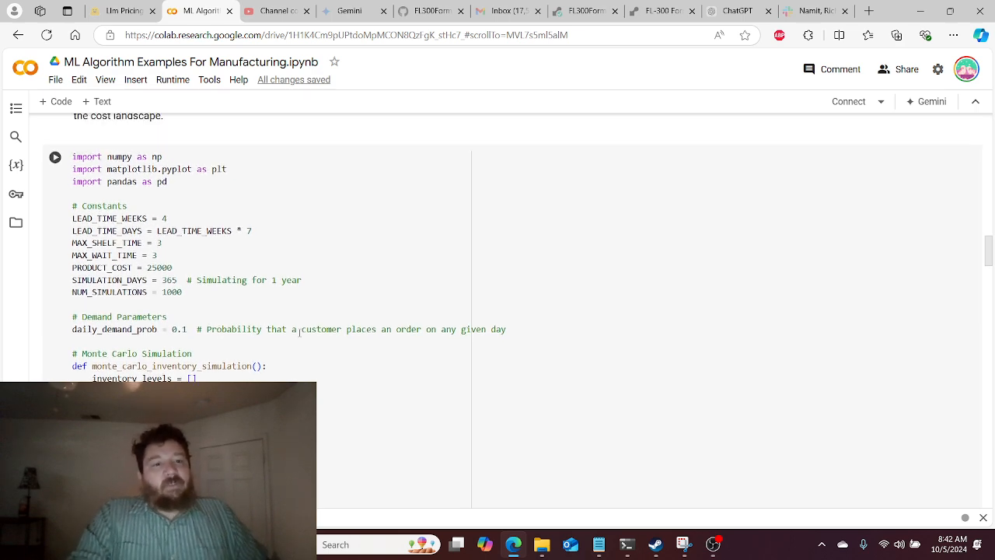
scroll("down", 3)
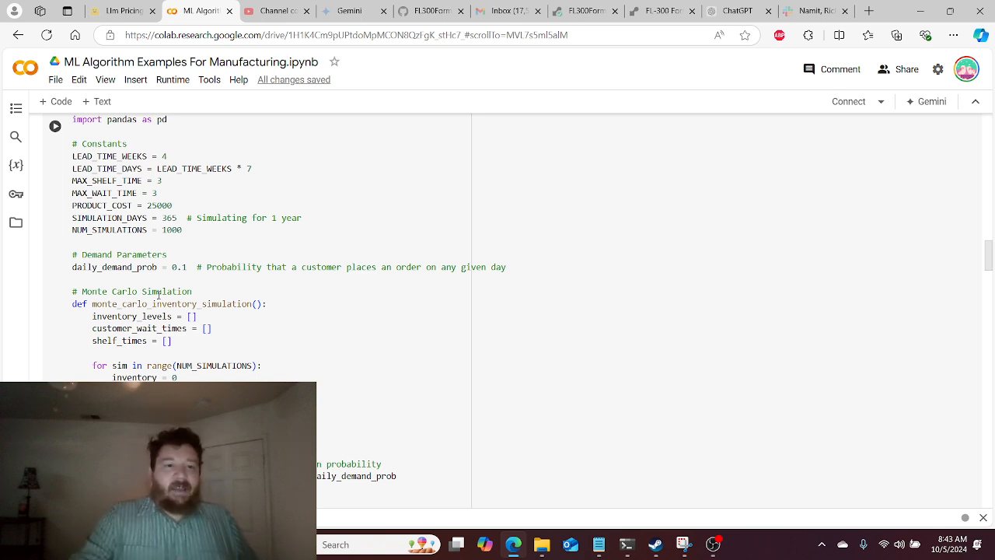
scroll("down", 3)
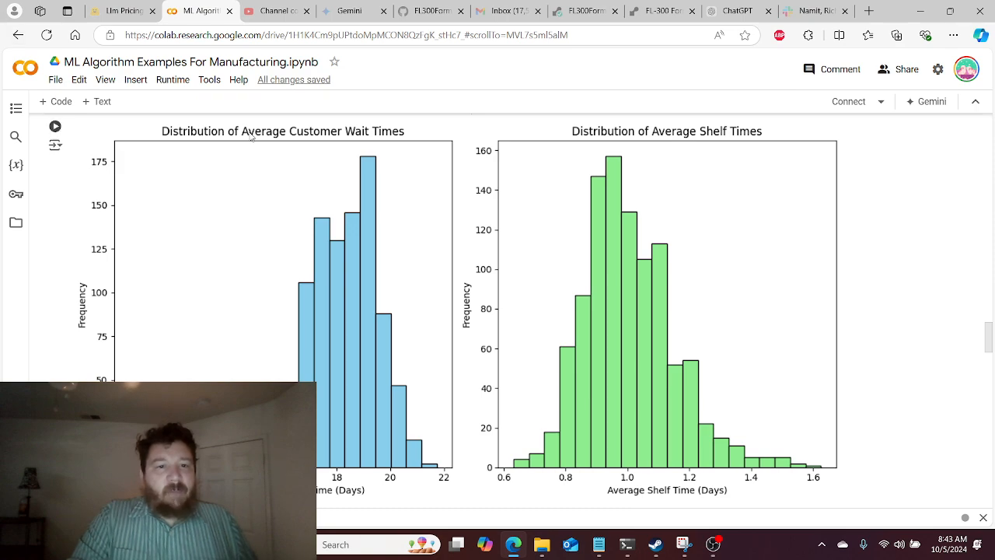
scroll("up", 3)
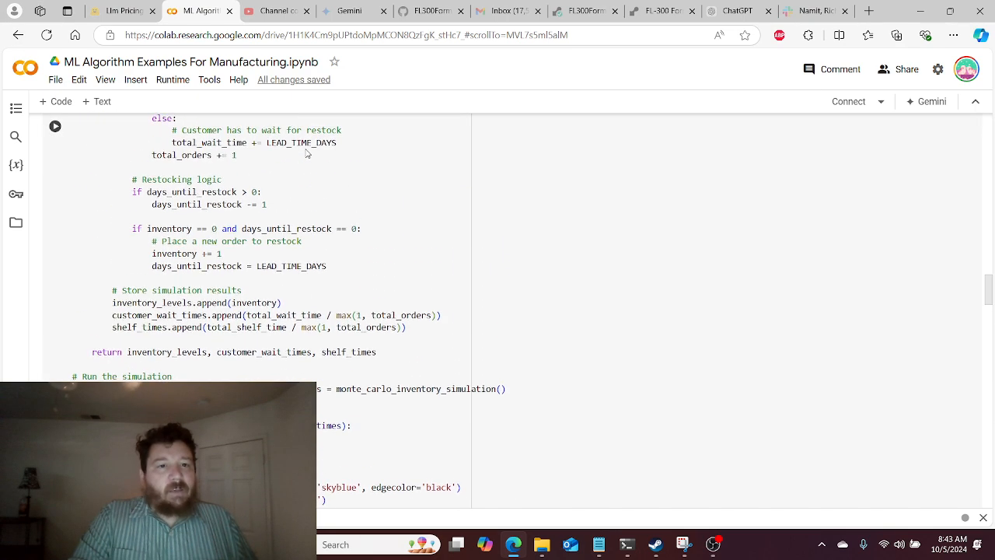
scroll("up", 3)
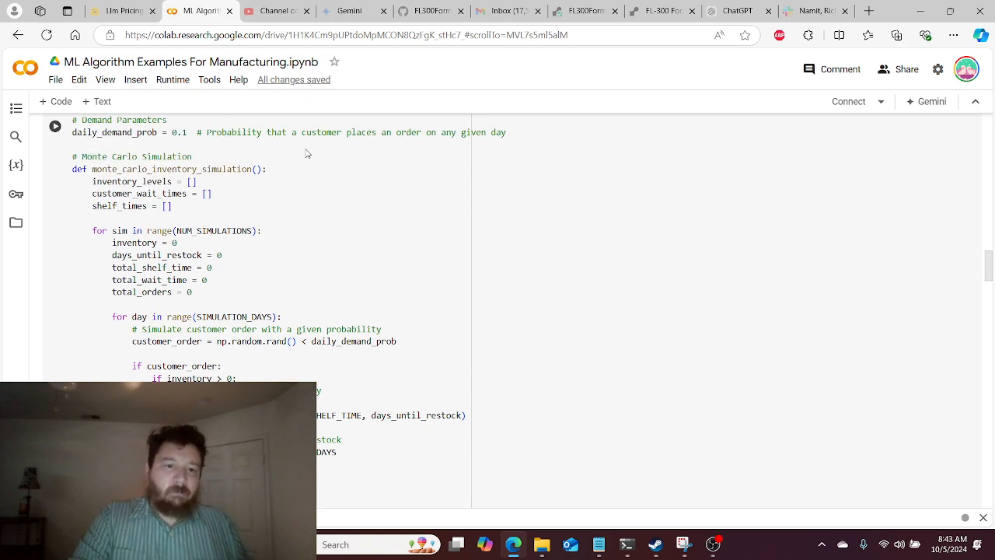
scroll("up", 3)
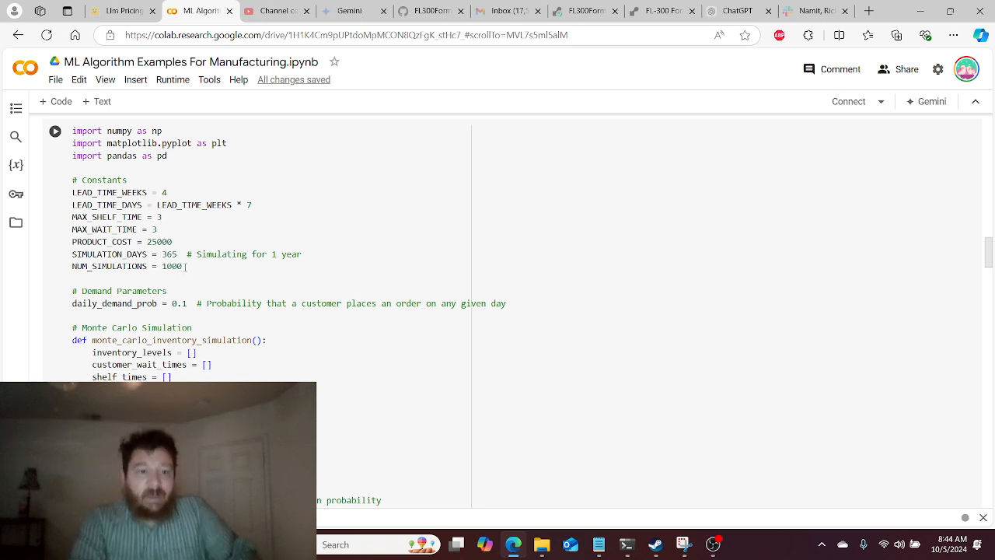
scroll("down", 3)
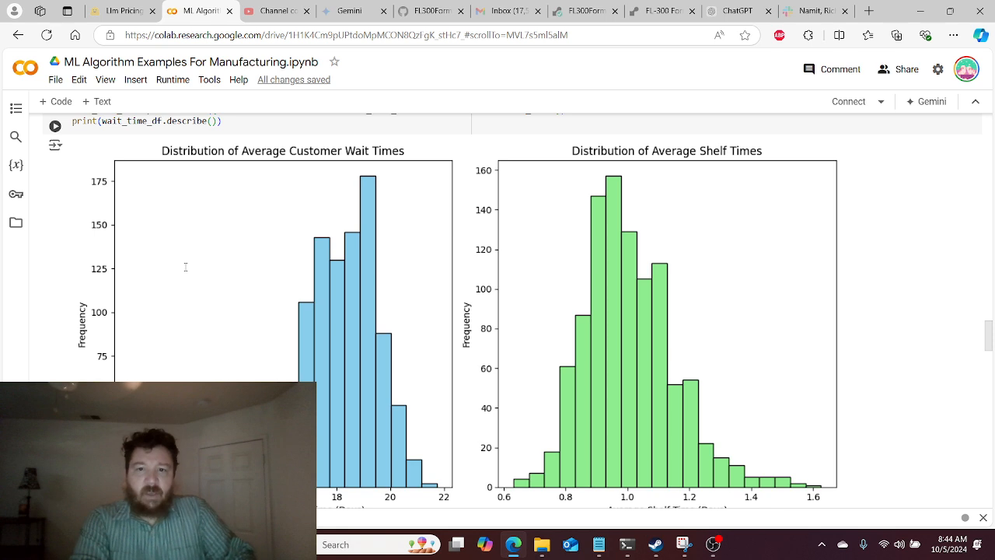
mouse_move(526, 373)
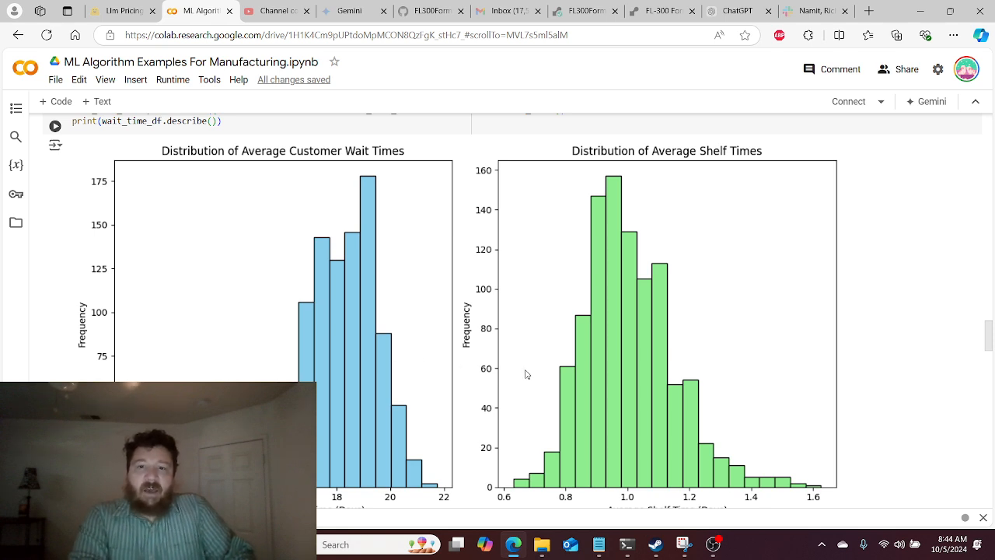
mouse_move(653, 380)
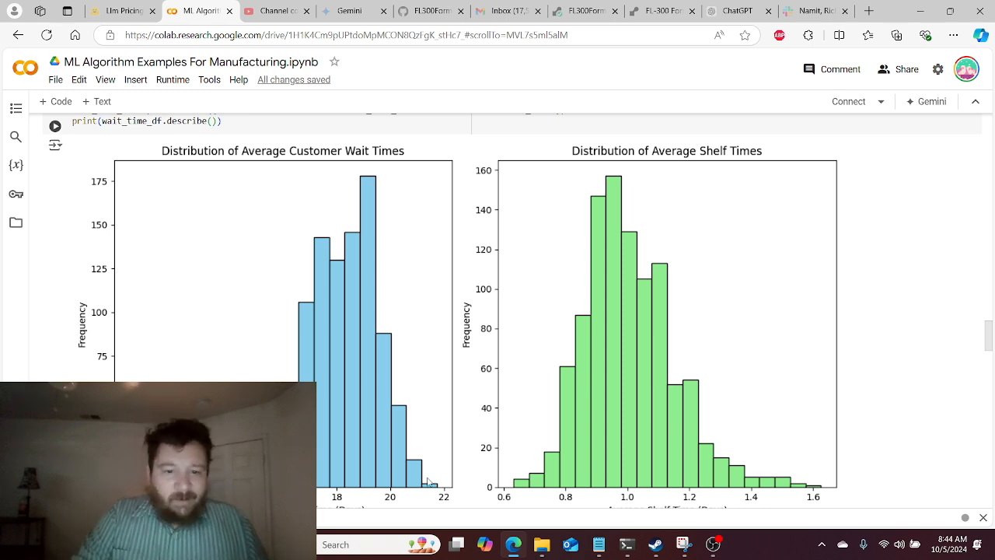
mouse_move(426, 377)
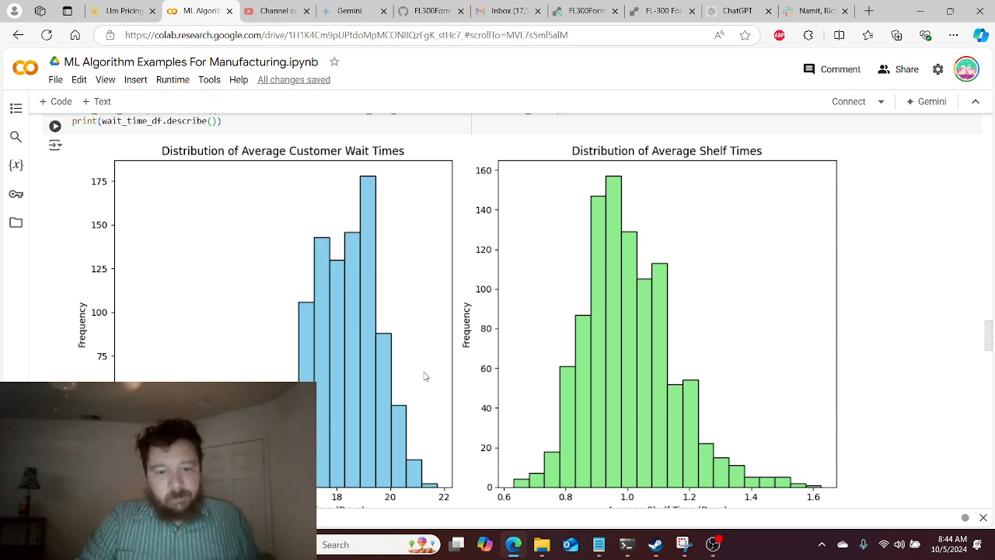
mouse_move(283, 351)
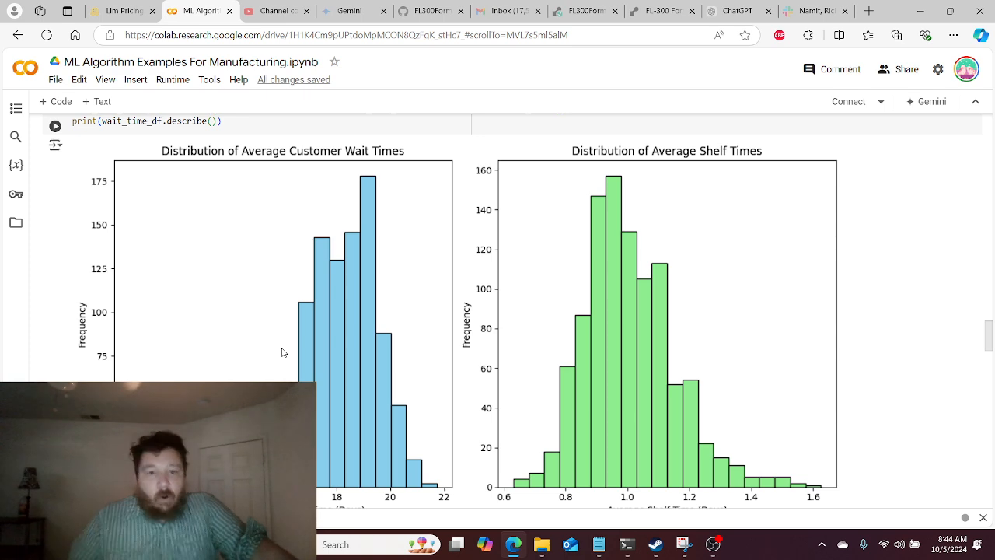
mouse_move(356, 208)
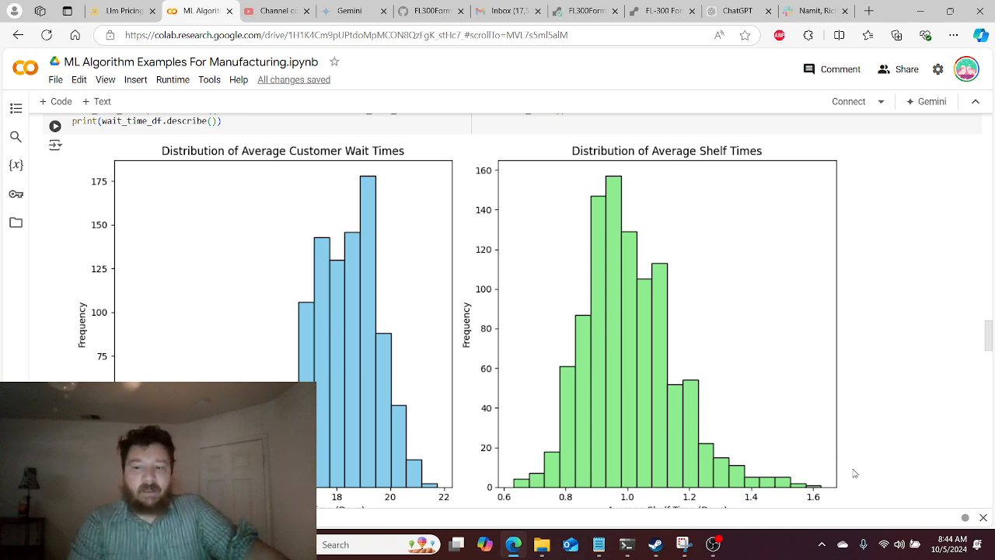
mouse_move(676, 461)
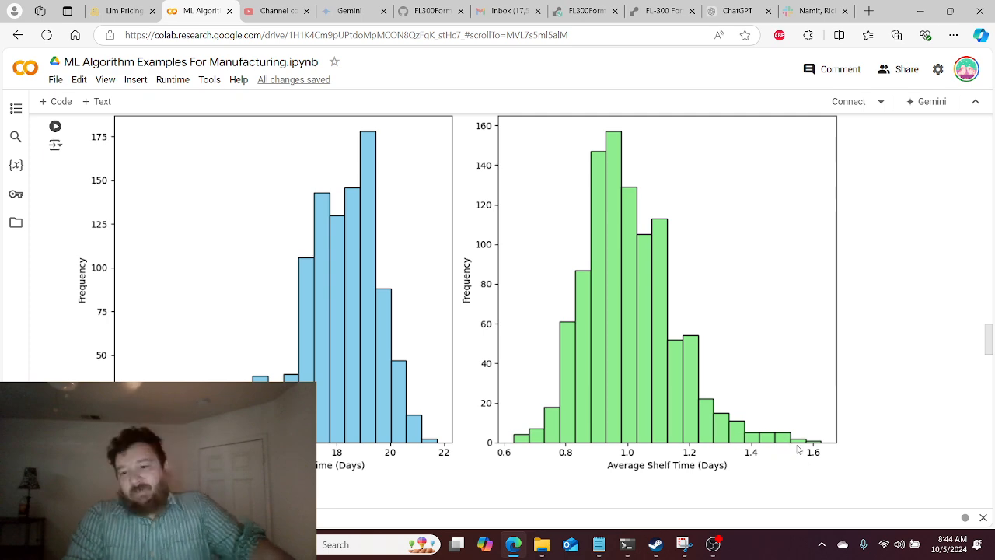
- Scroll past the histograms and summary statistics table to the Key Steps explanation text
scroll("down", 3)
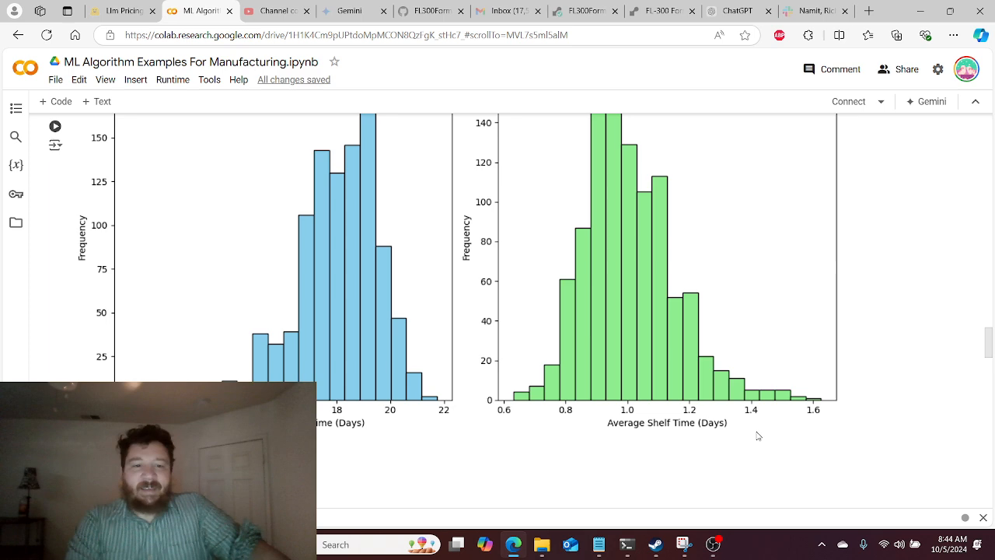
scroll("down", 3)
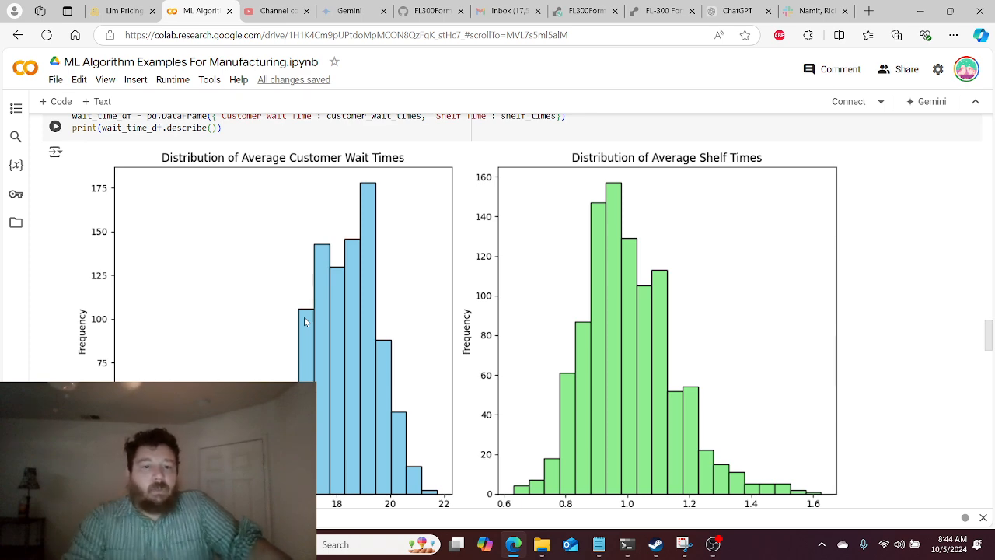
scroll("down", 3)
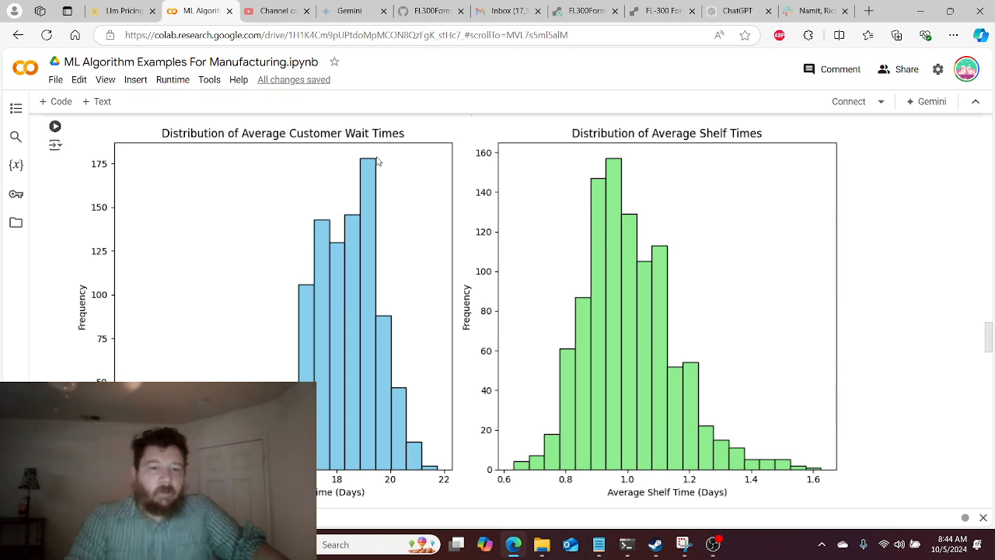
scroll("down", 3)
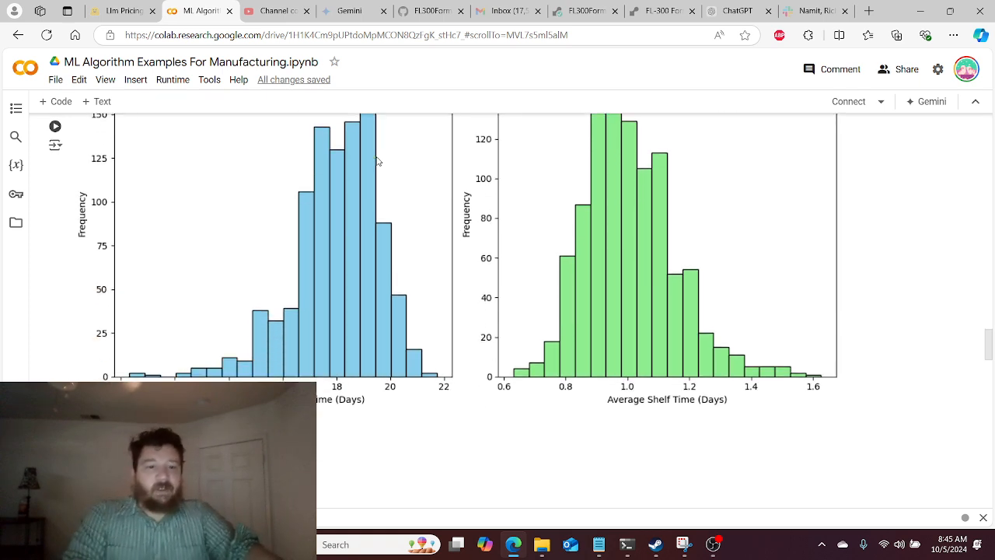
scroll("down", 3)
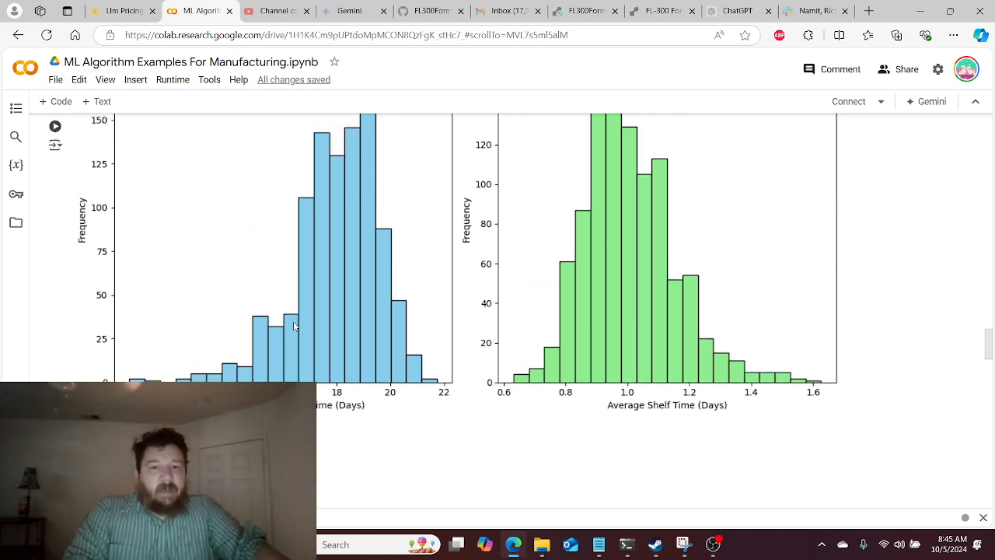
scroll("down", 3)
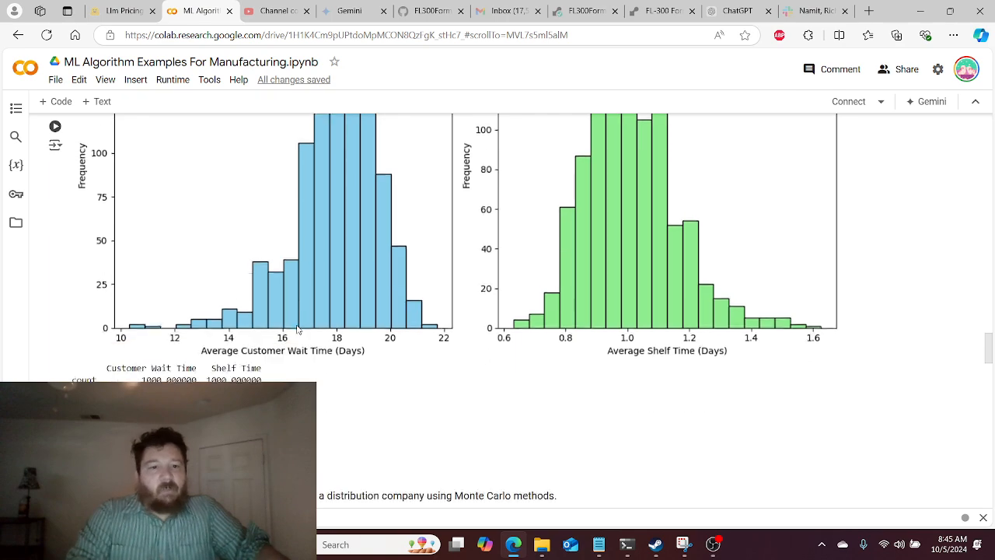
scroll("down", 3)
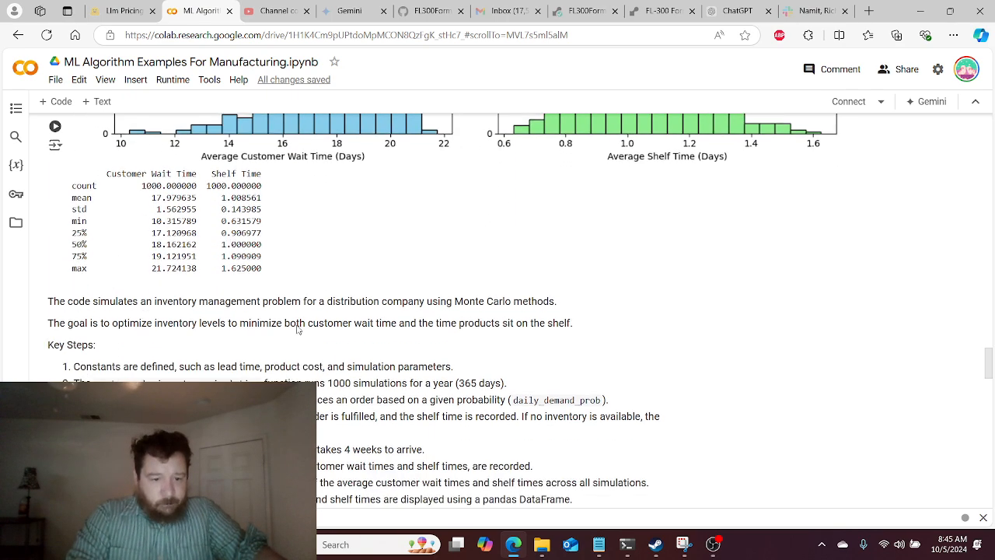
scroll("down", 3)
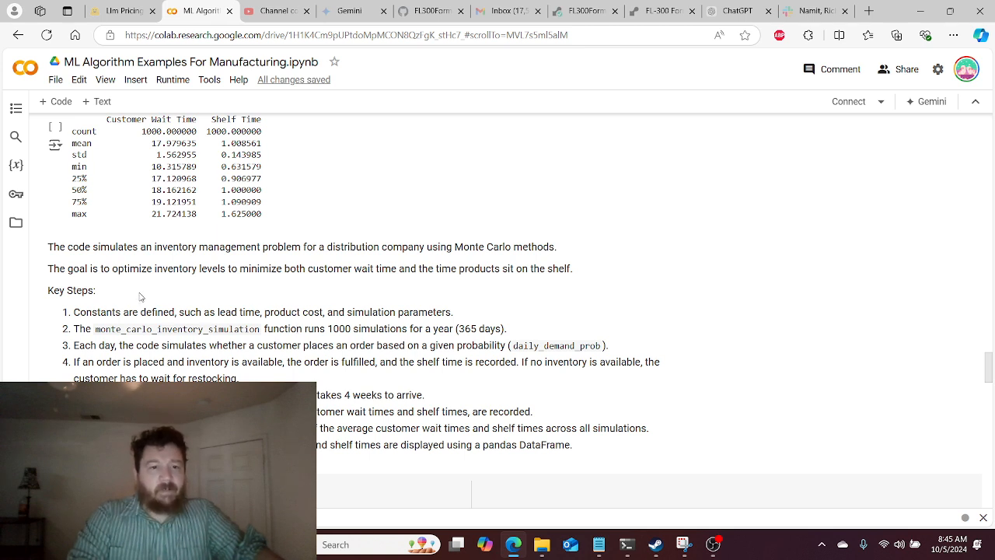
mouse_move(338, 409)
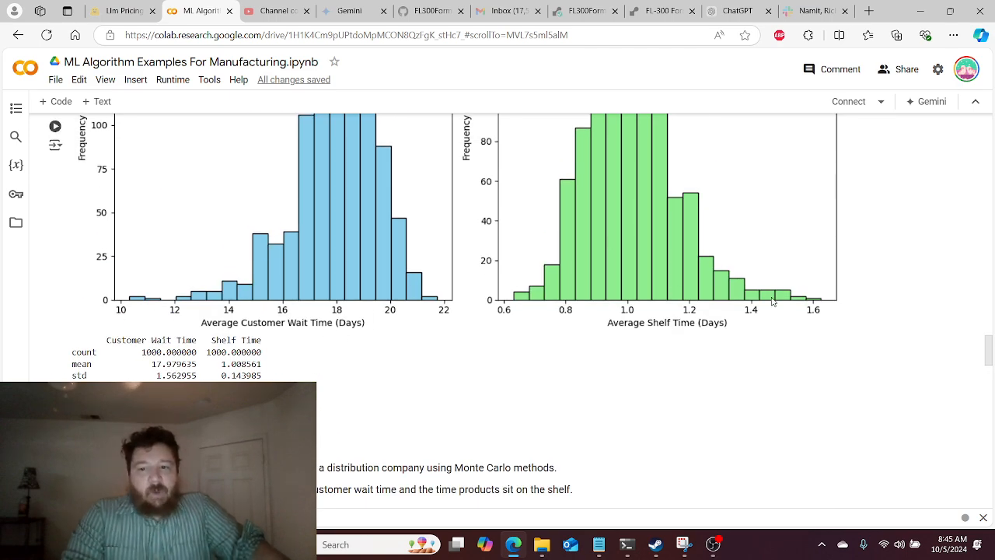
scroll("down", 3)
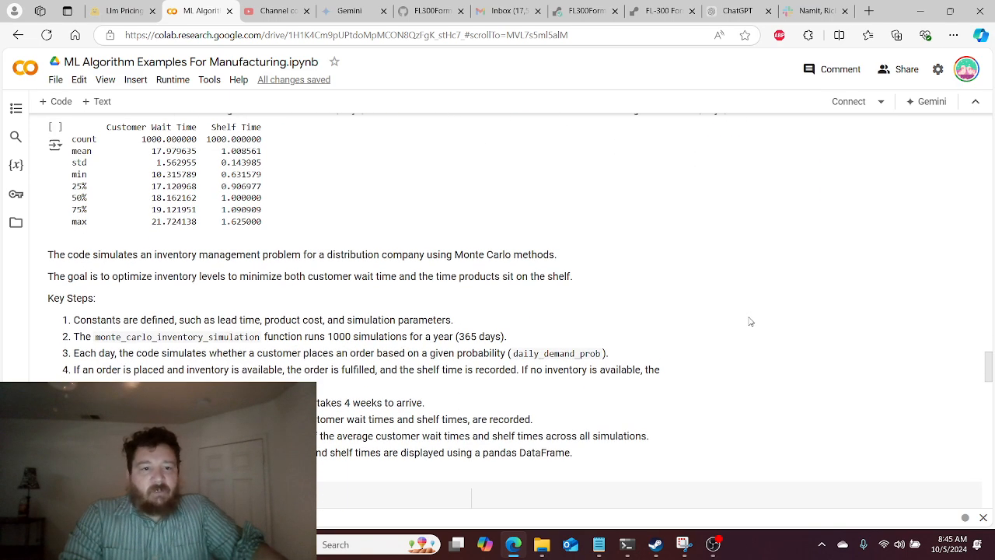
scroll("up", 3)
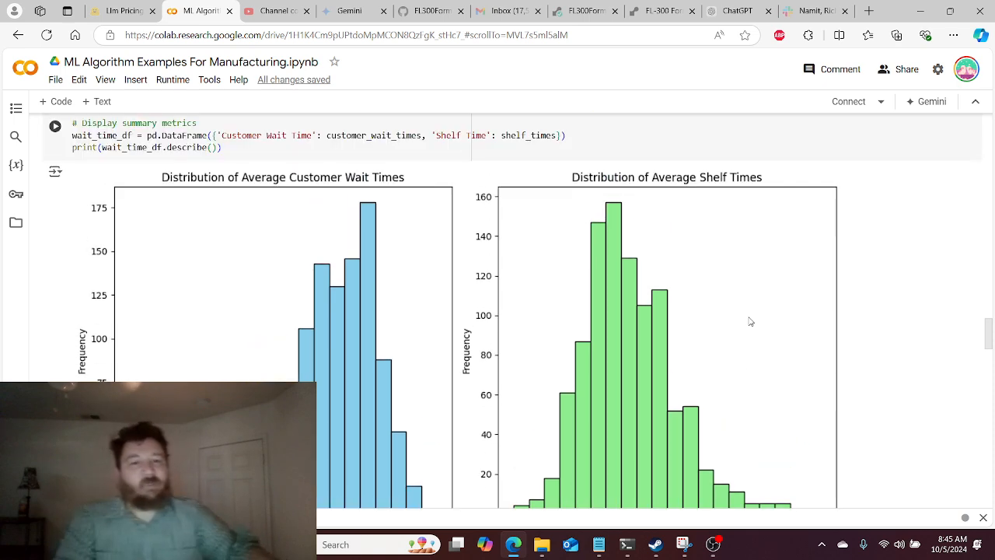
mouse_move(351, 246)
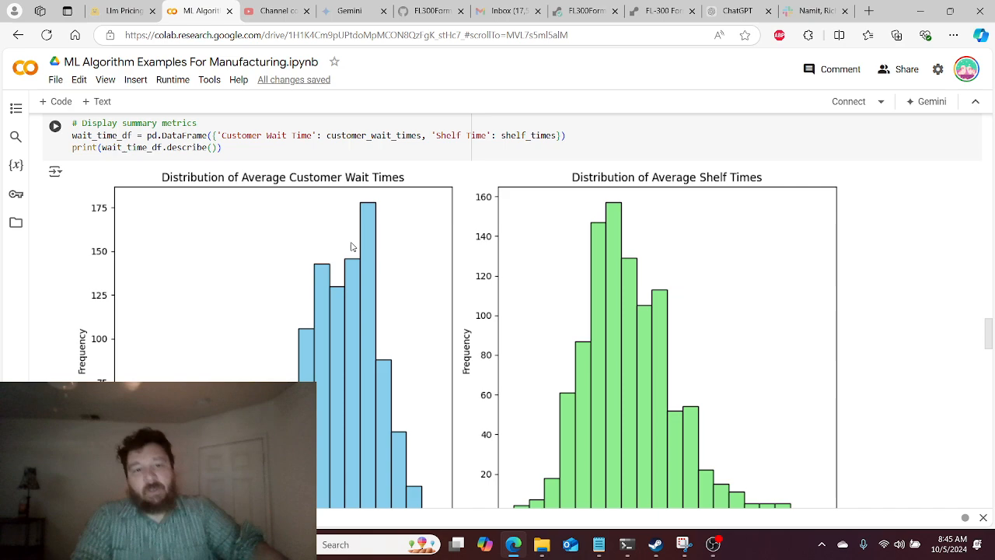
scroll("up", 3)
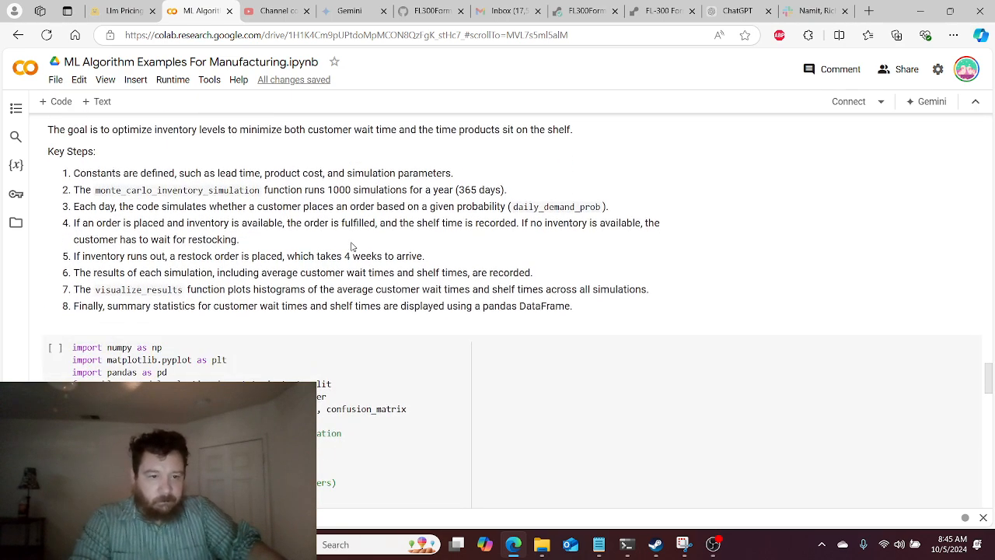
- Scroll down to the random forest cell building the synthetic weight, size and color widget dataset
scroll("down", 3)
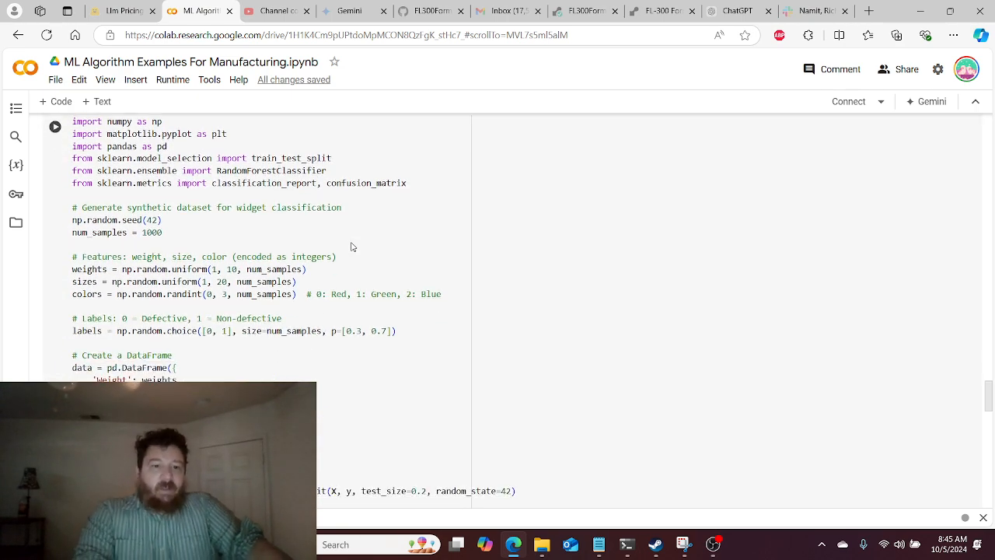
scroll("up", 3)
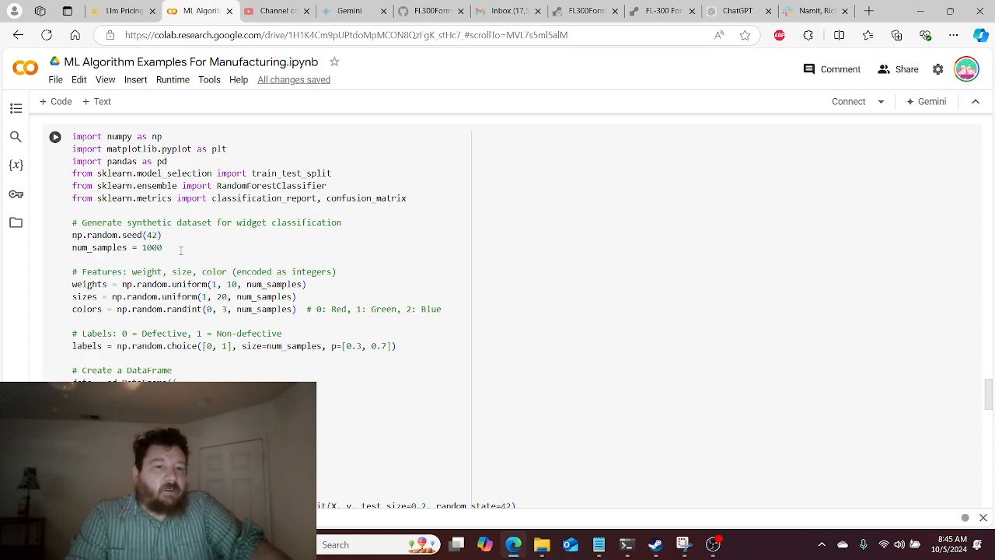
scroll("down", 3)
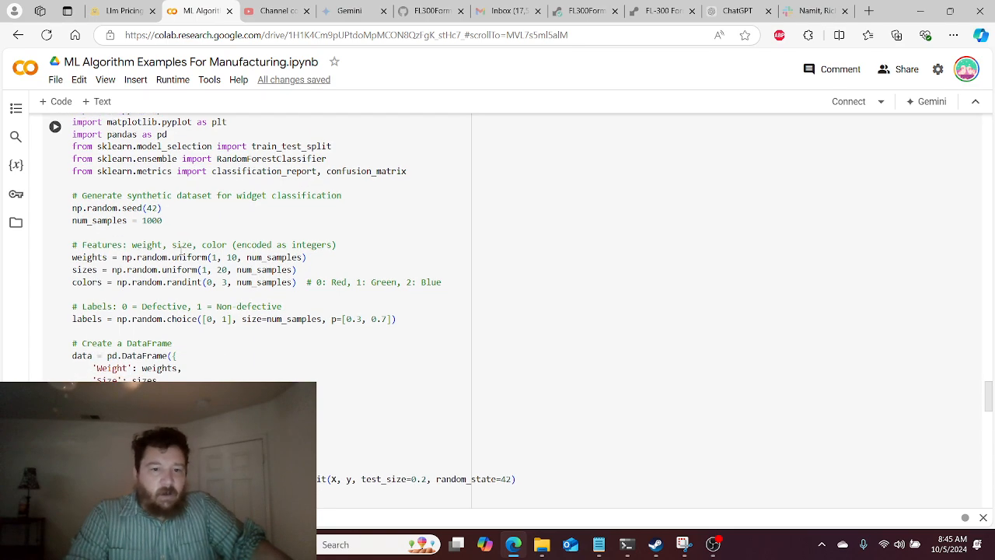
scroll("down", 3)
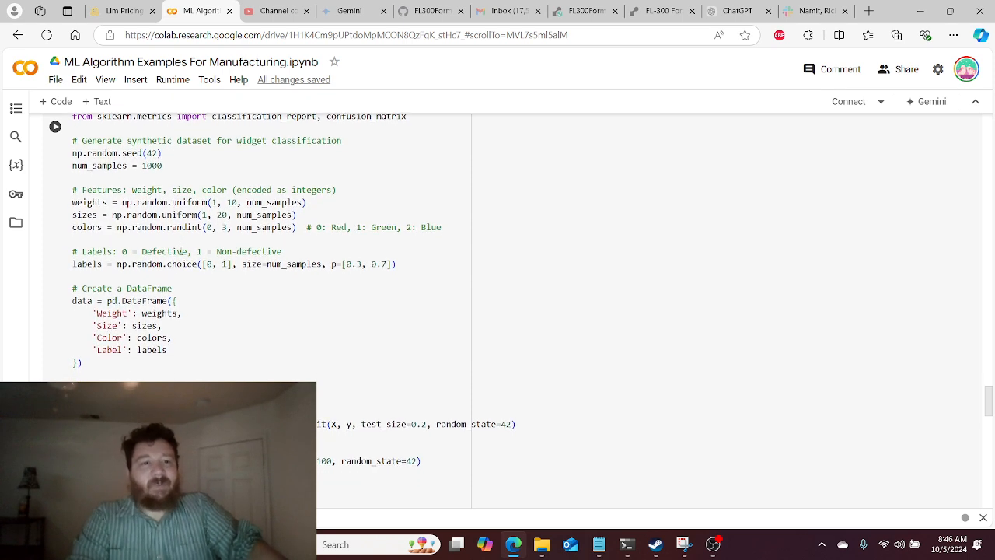
scroll("down", 3)
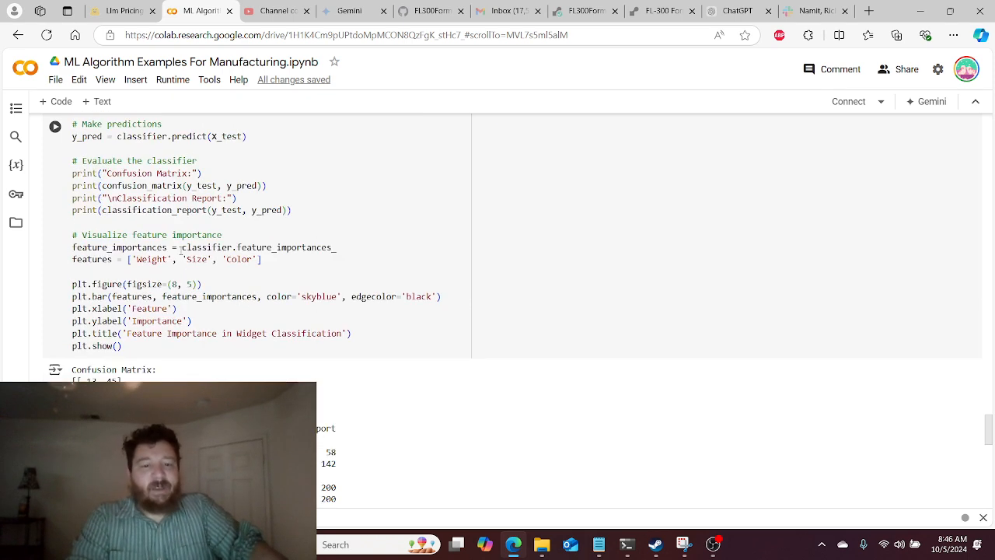
scroll("down", 3)
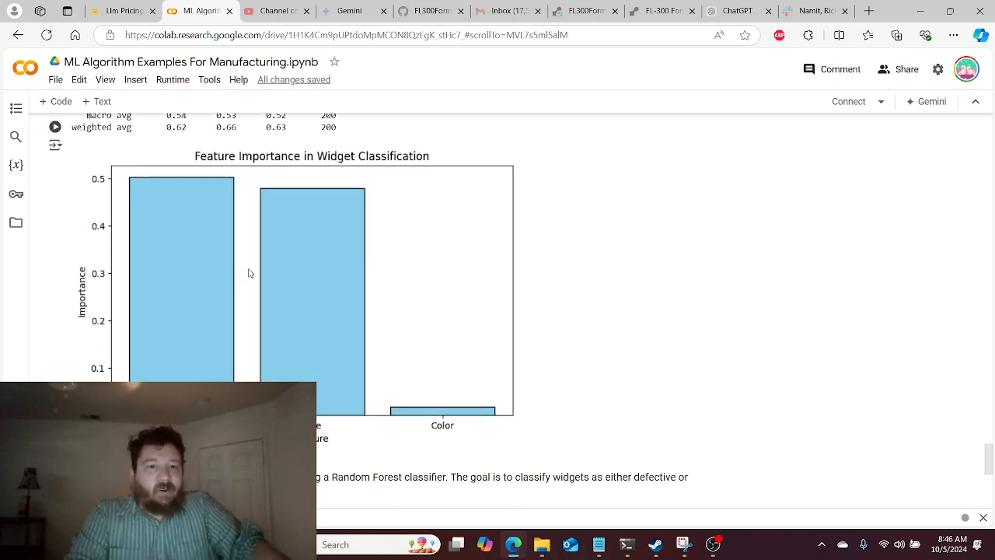
scroll("up", 3)
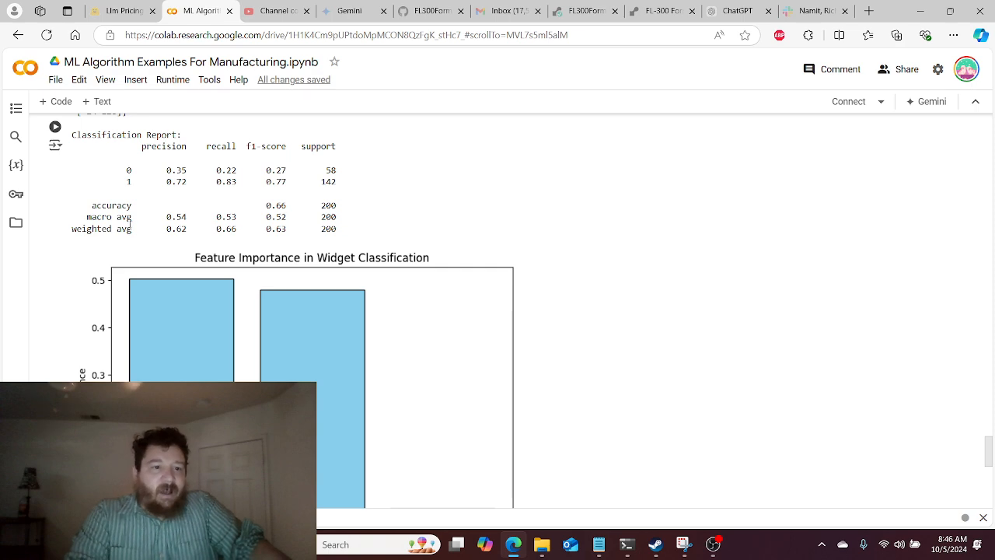
scroll("up", 3)
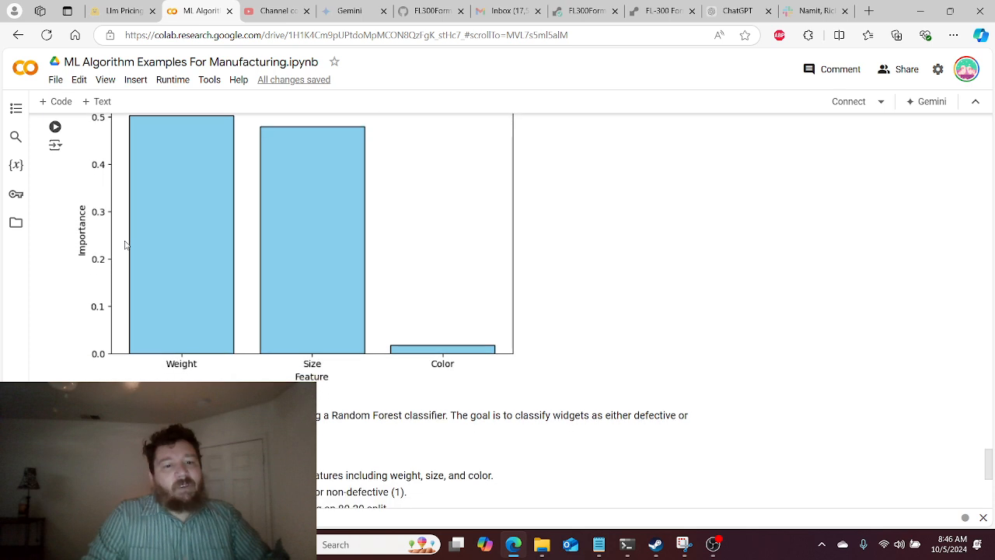
mouse_move(147, 274)
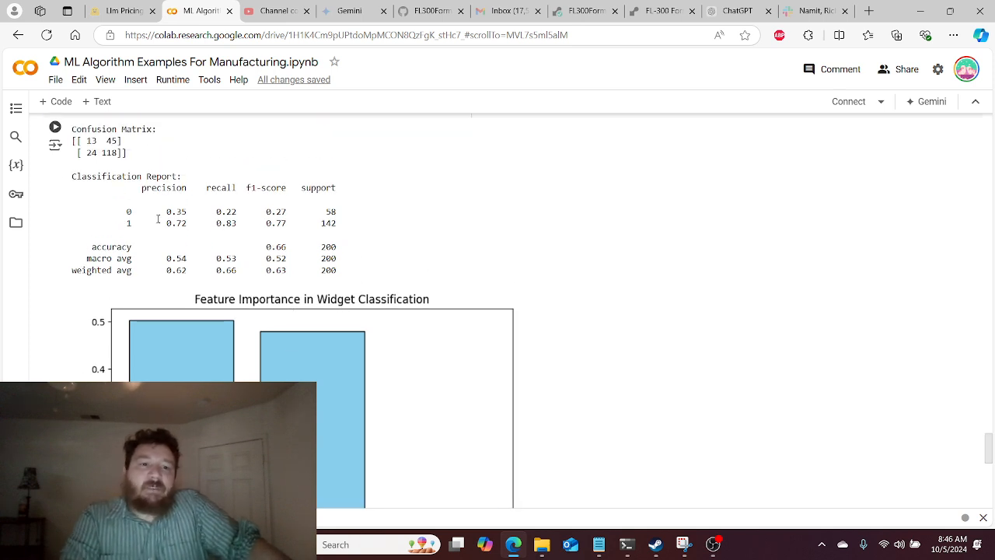
- Scroll up to the PSO cost-surface plot showing 75 optimal workers and 50 machines
scroll("up", 3)
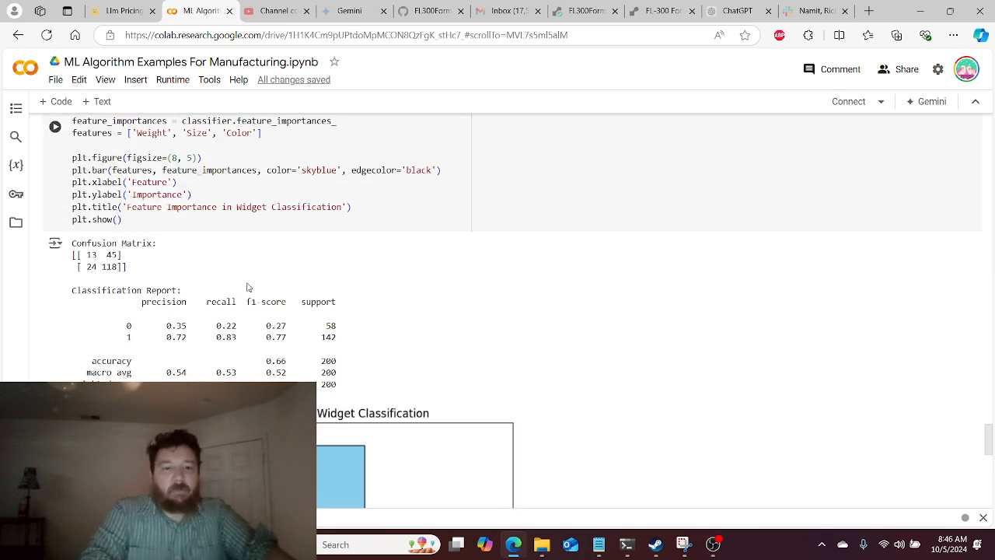
scroll("up", 3)
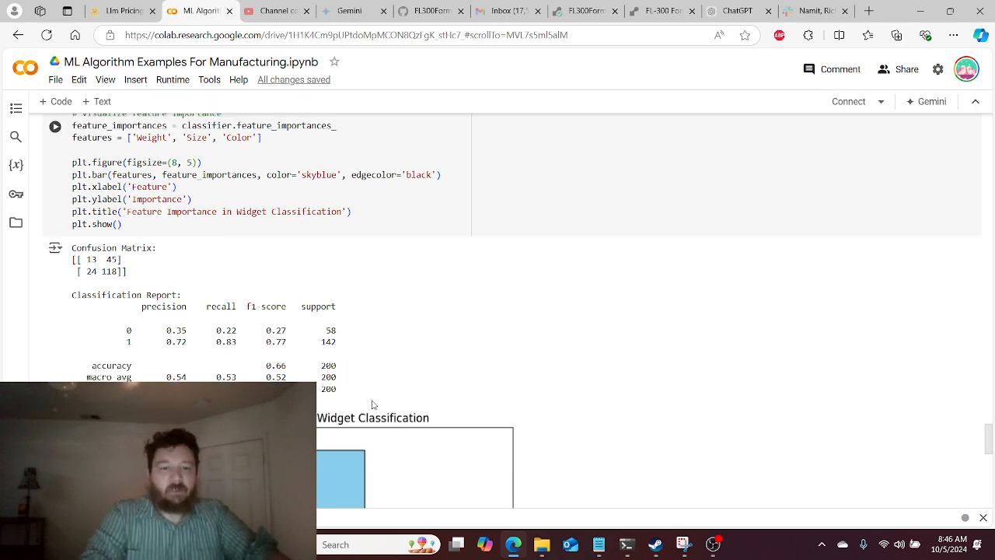
scroll("down", 3)
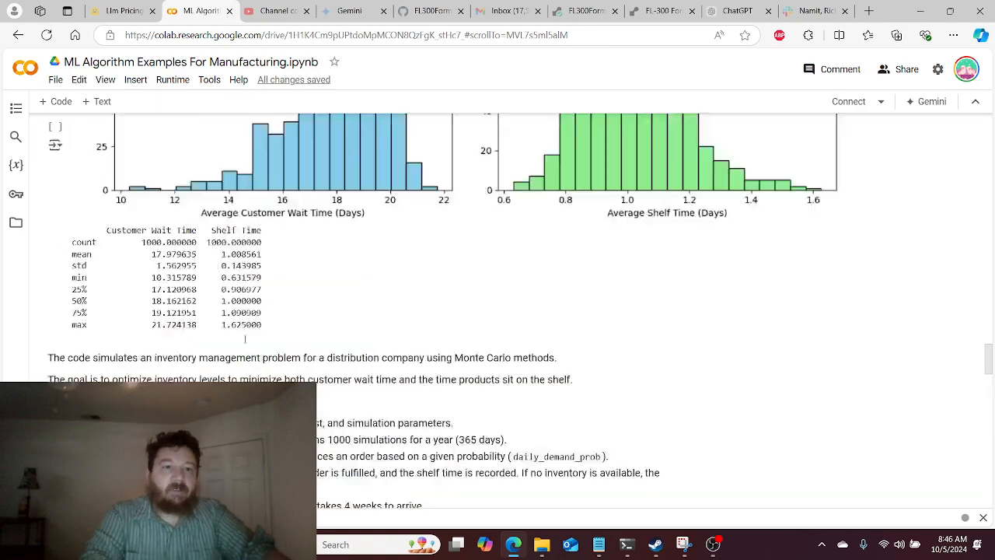
scroll("up", 3)
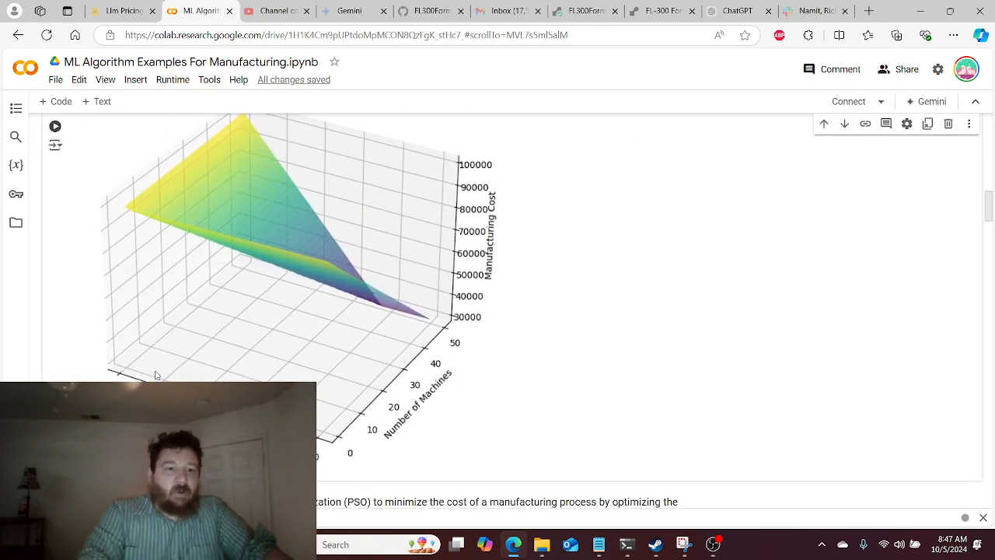
scroll("up", 3)
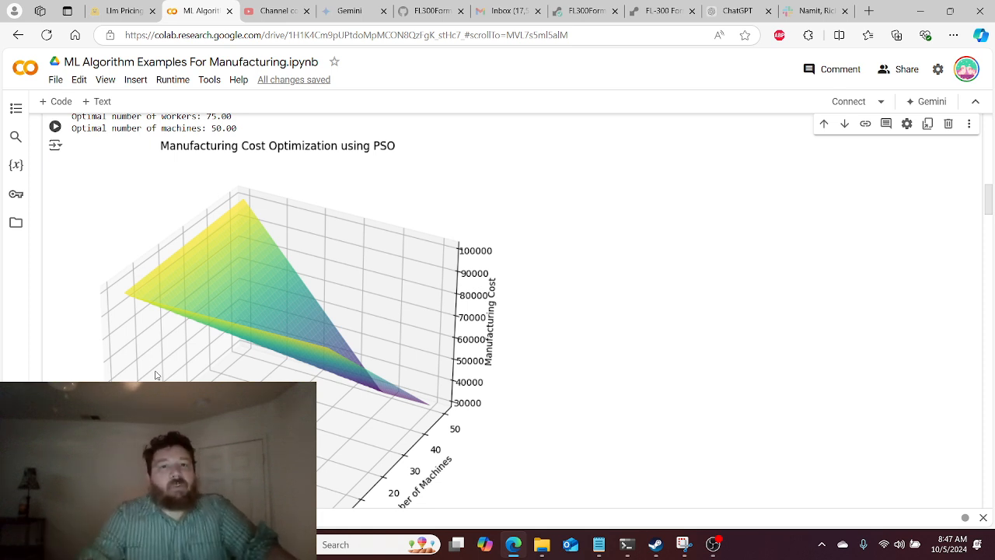
scroll("up", 3)
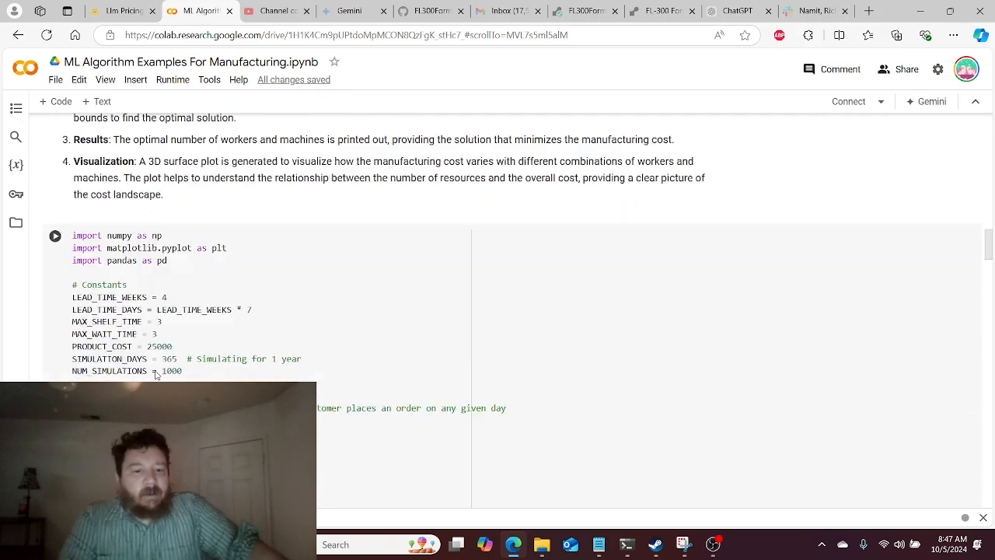
scroll("down", 3)
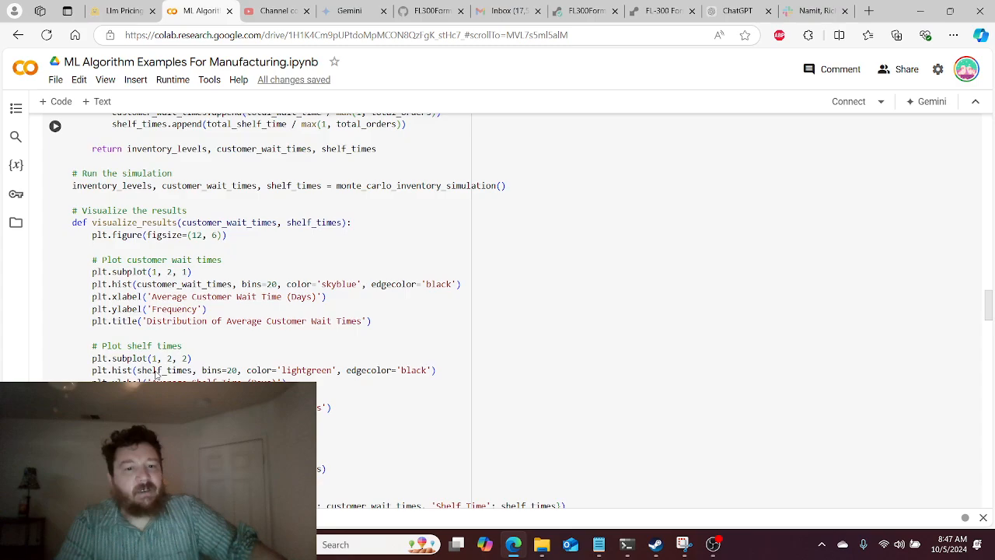
scroll("down", 3)
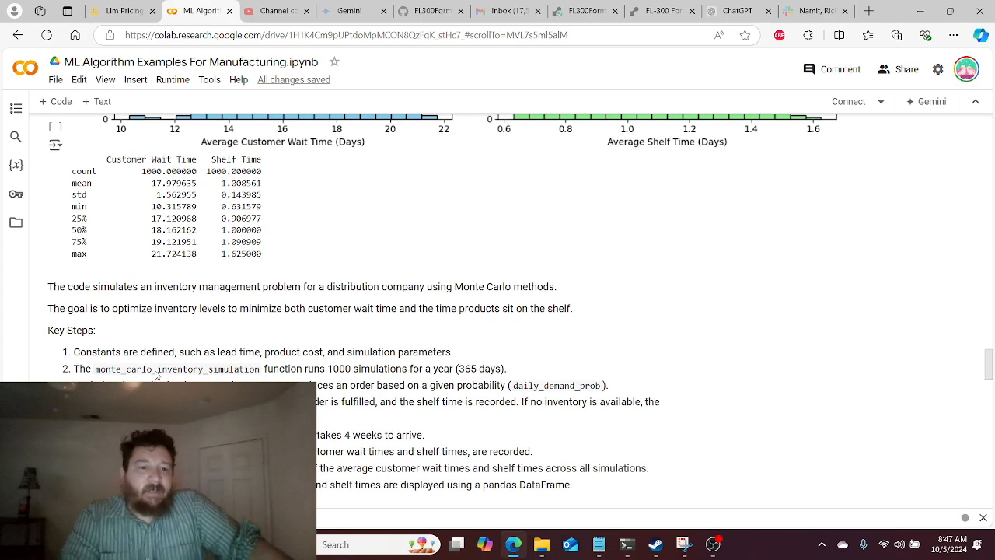
scroll("down", 3)
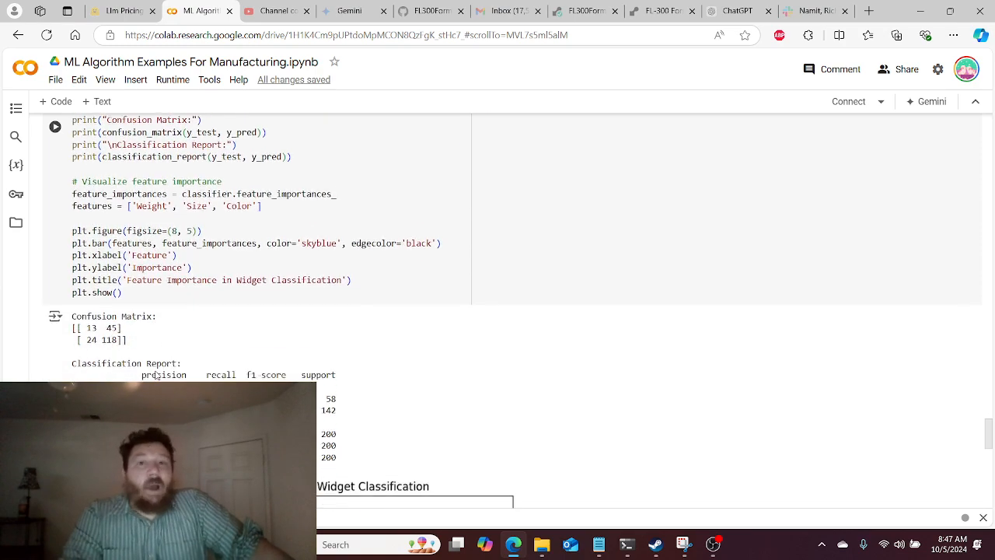
scroll("down", 3)
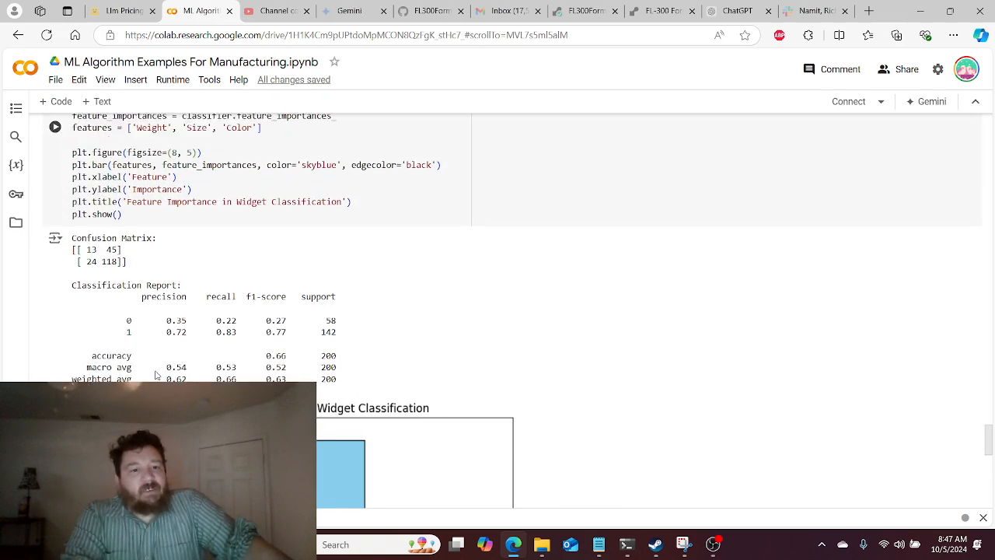
scroll("up", 3)
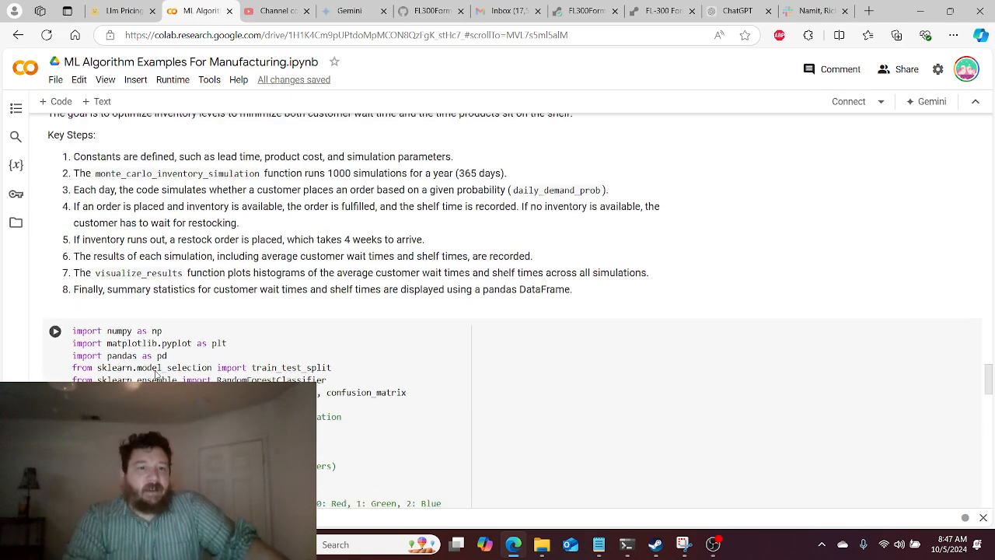
scroll("down", 3)
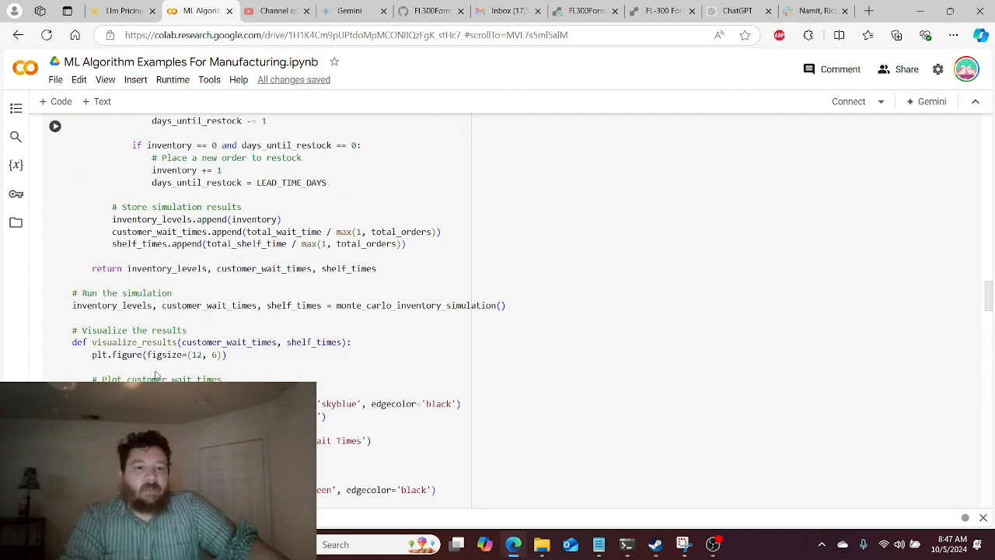
scroll("up", 3)
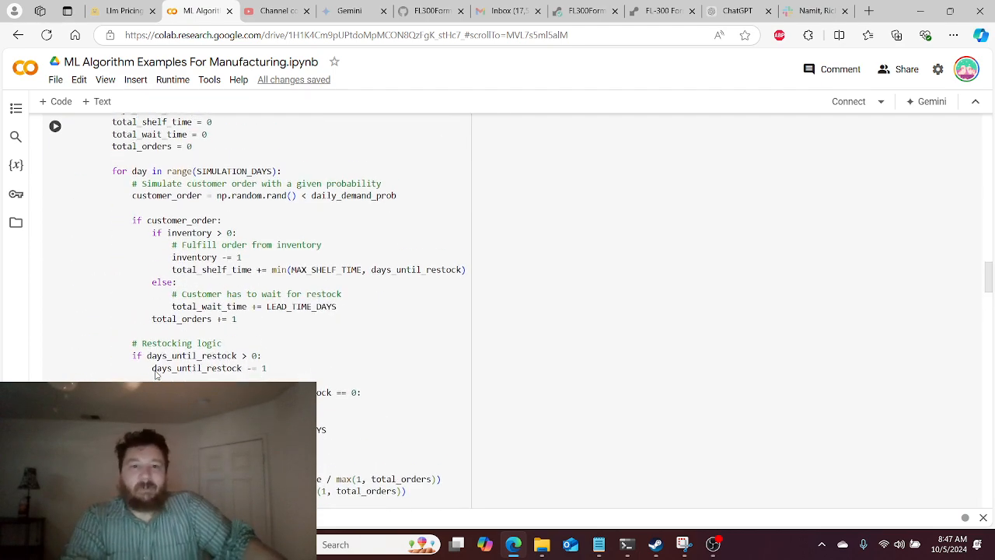
scroll("up", 3)
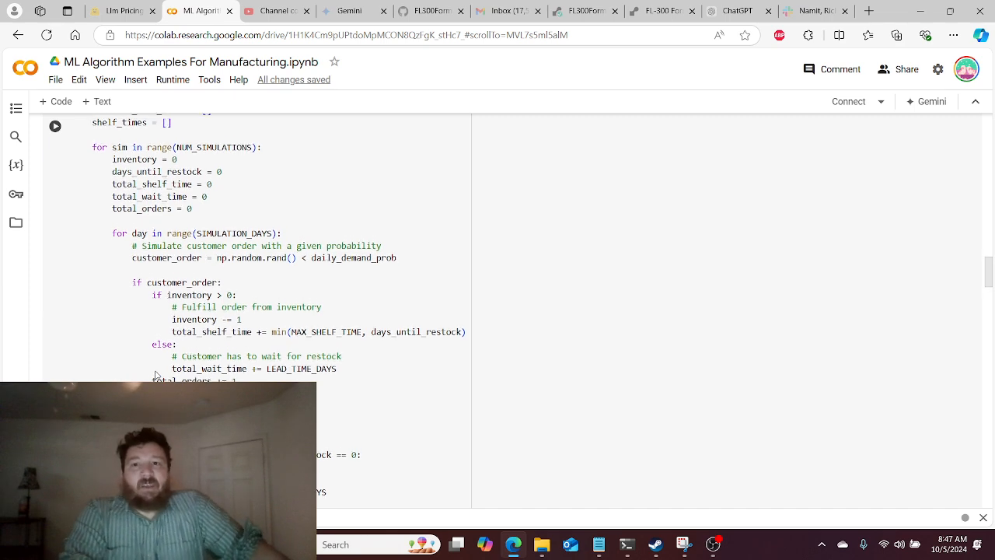
scroll("up", 3)
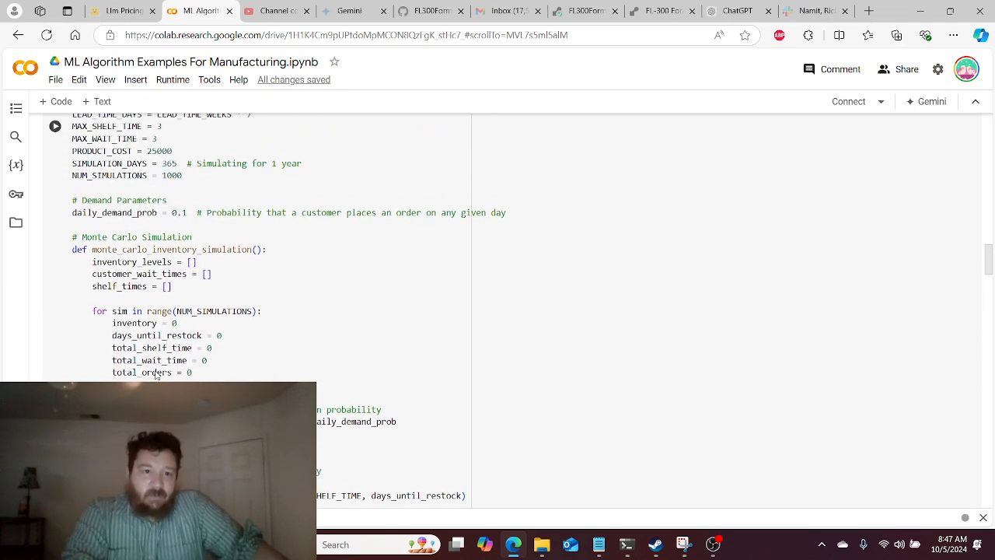
scroll("up", 3)
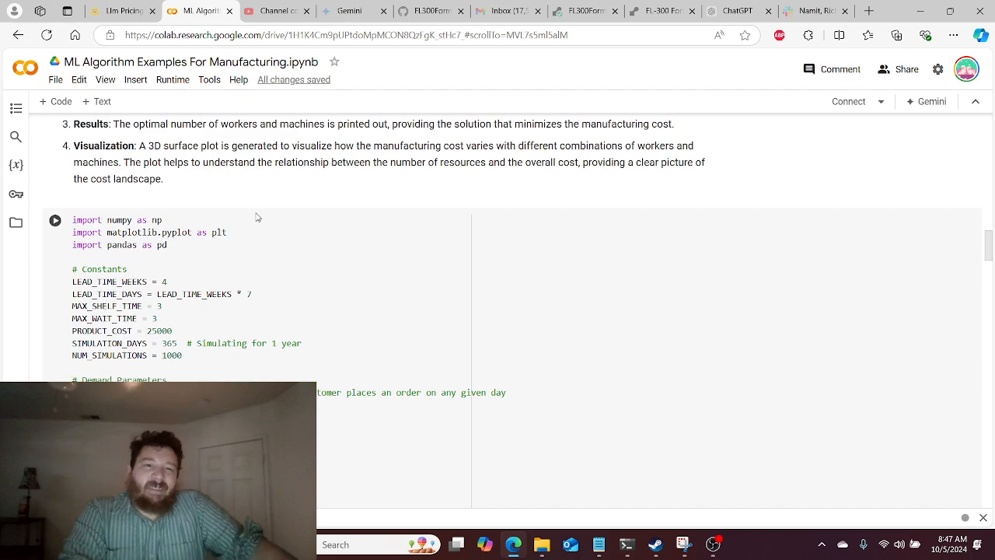
scroll("down", 3)
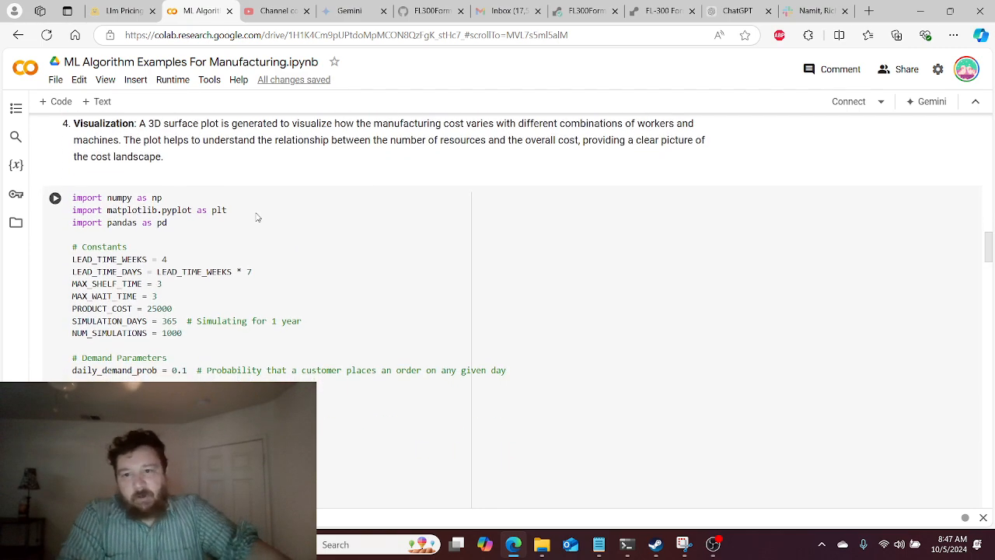
scroll("down", 3)
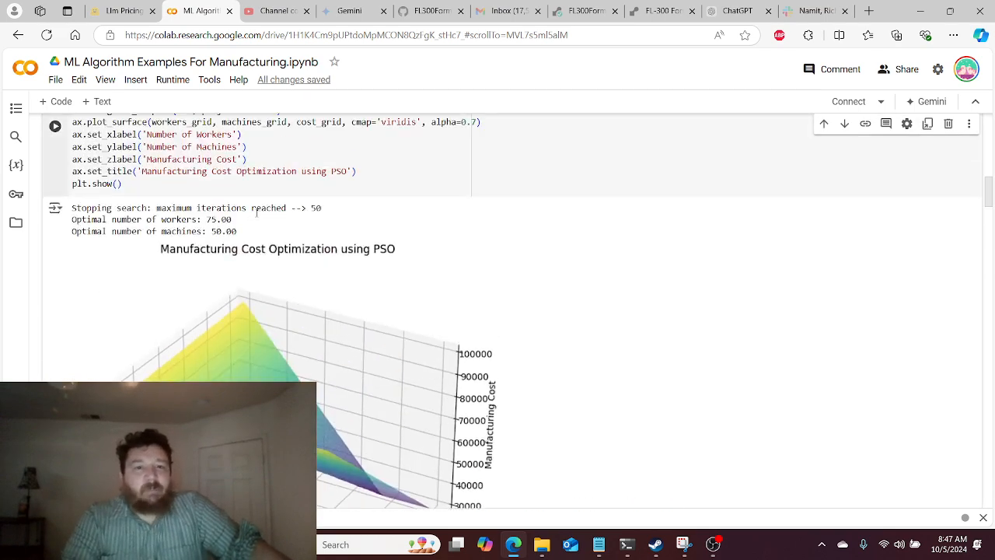
scroll("up", 3)
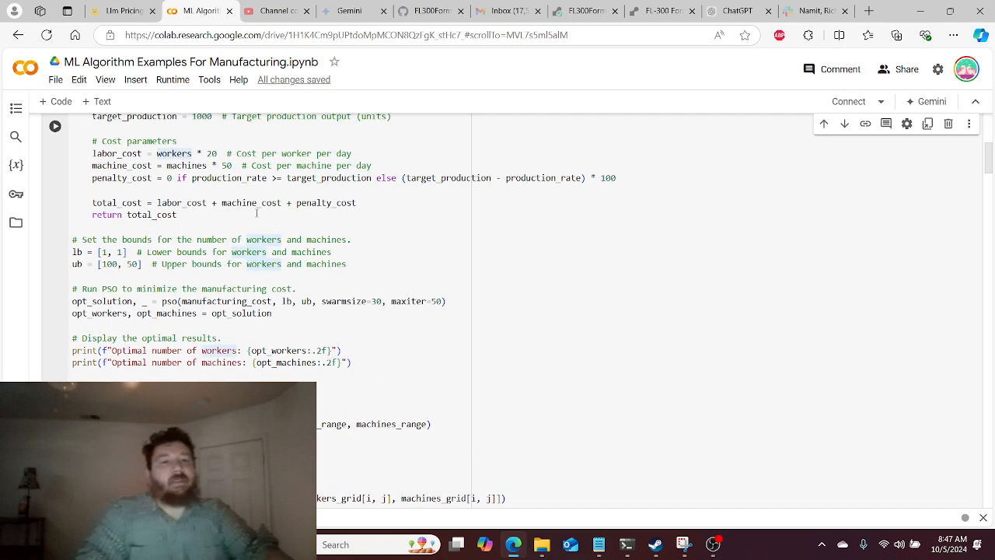
scroll("up", 3)
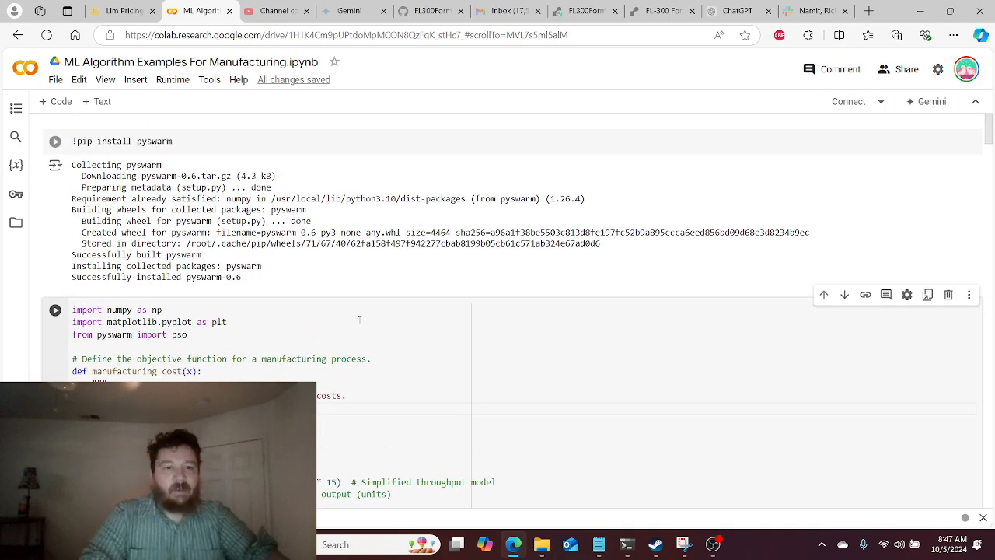
scroll("down", 3)
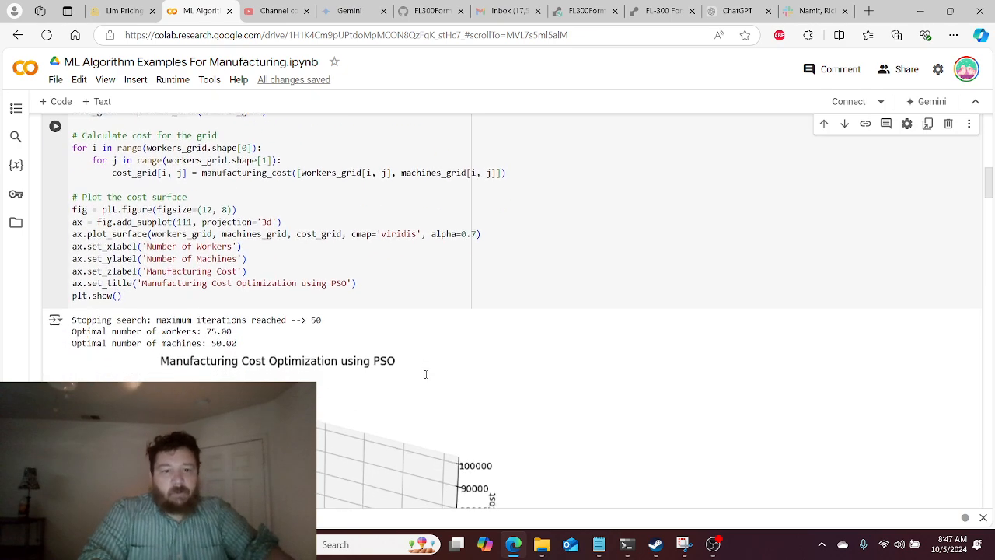
scroll("down", 3)
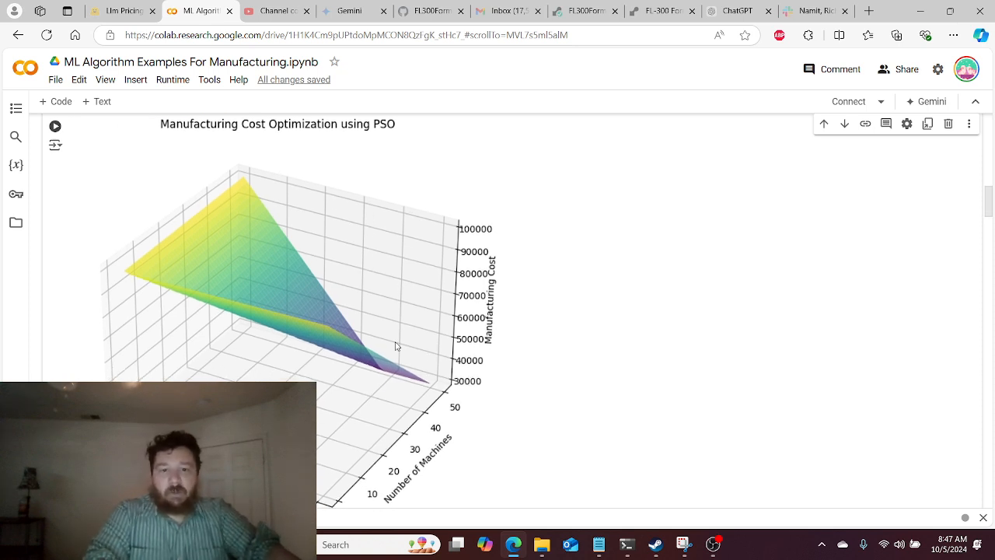
mouse_move(299, 283)
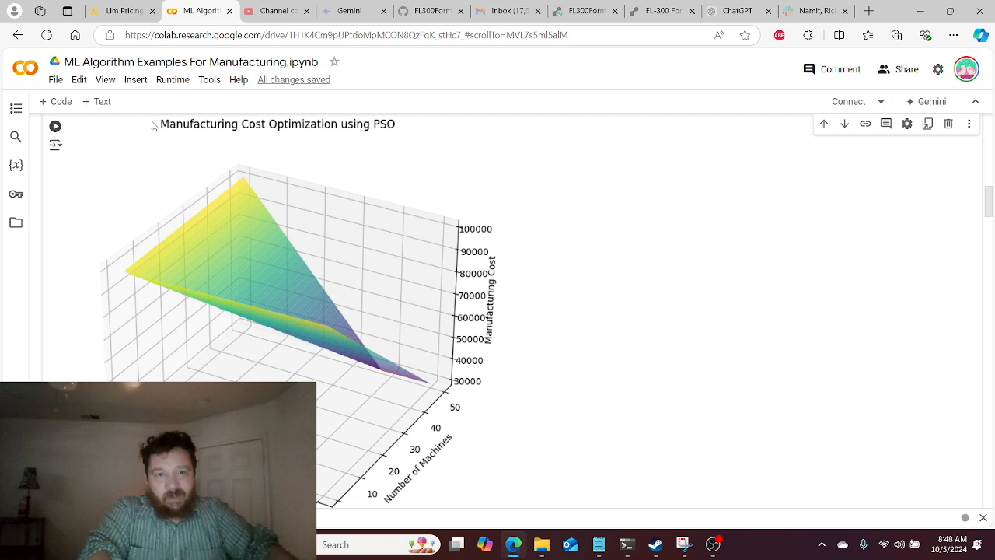
mouse_move(376, 168)
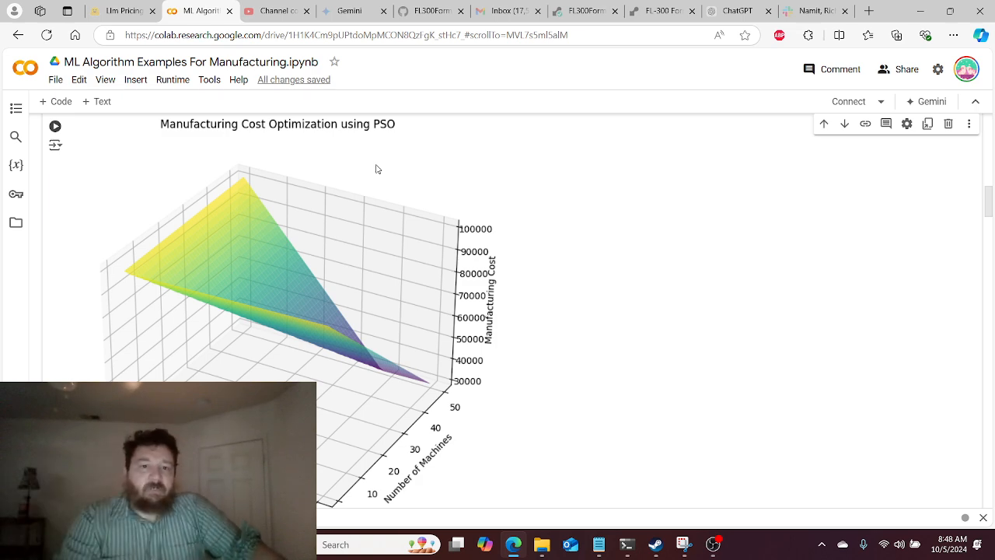
scroll("up", 3)
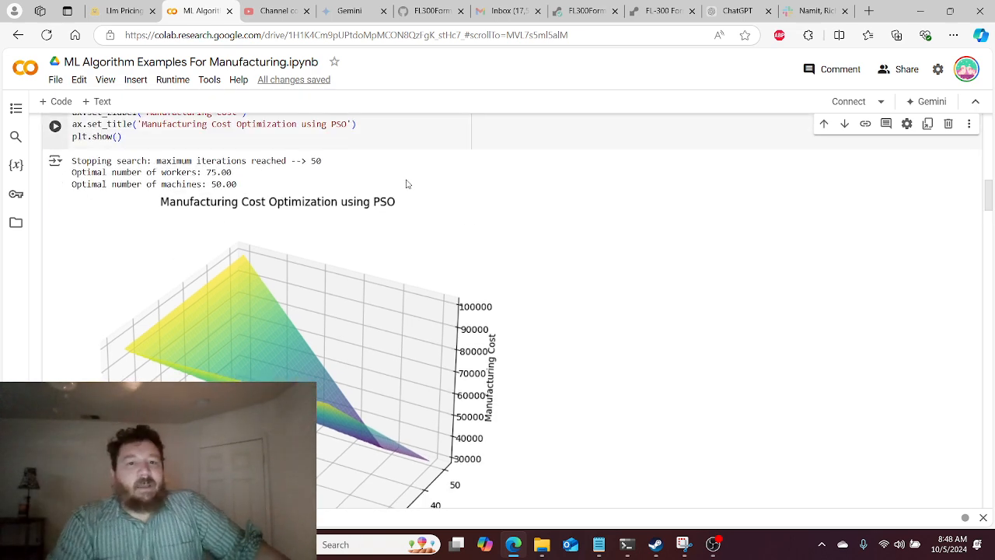